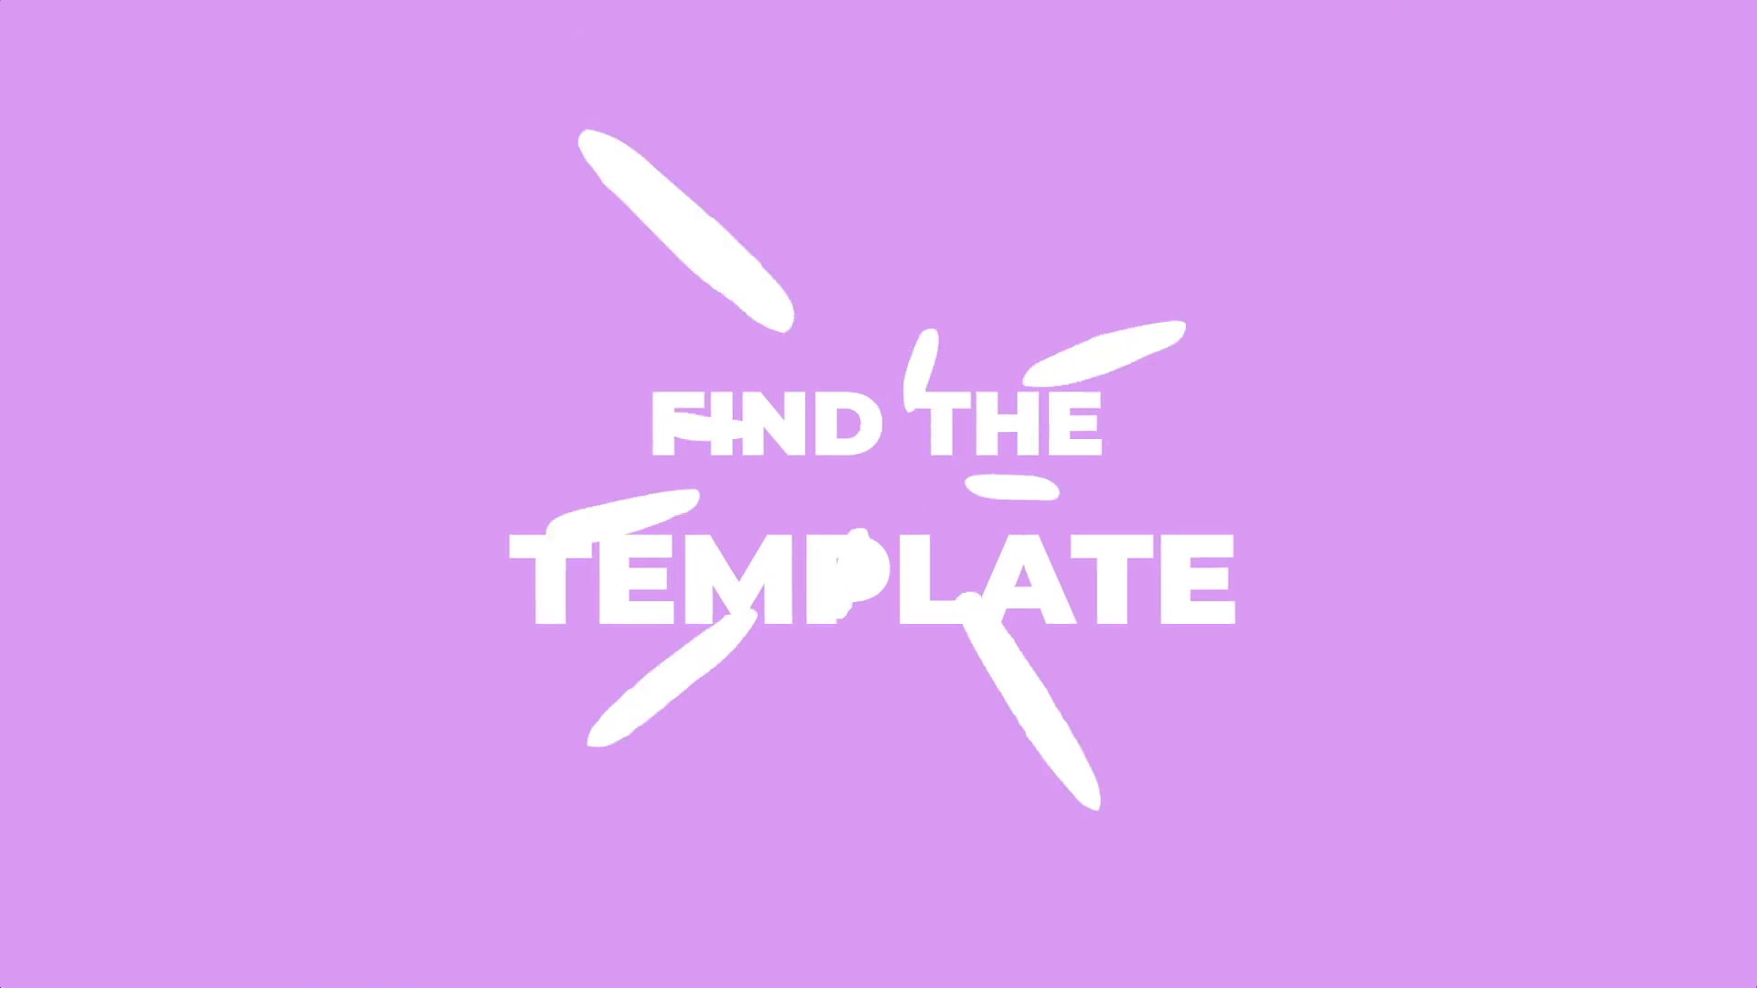
# - Search 'facebook ad' from home and browse the Facebook Feed Static Ad template results
pyautogui.write('facebook ad')
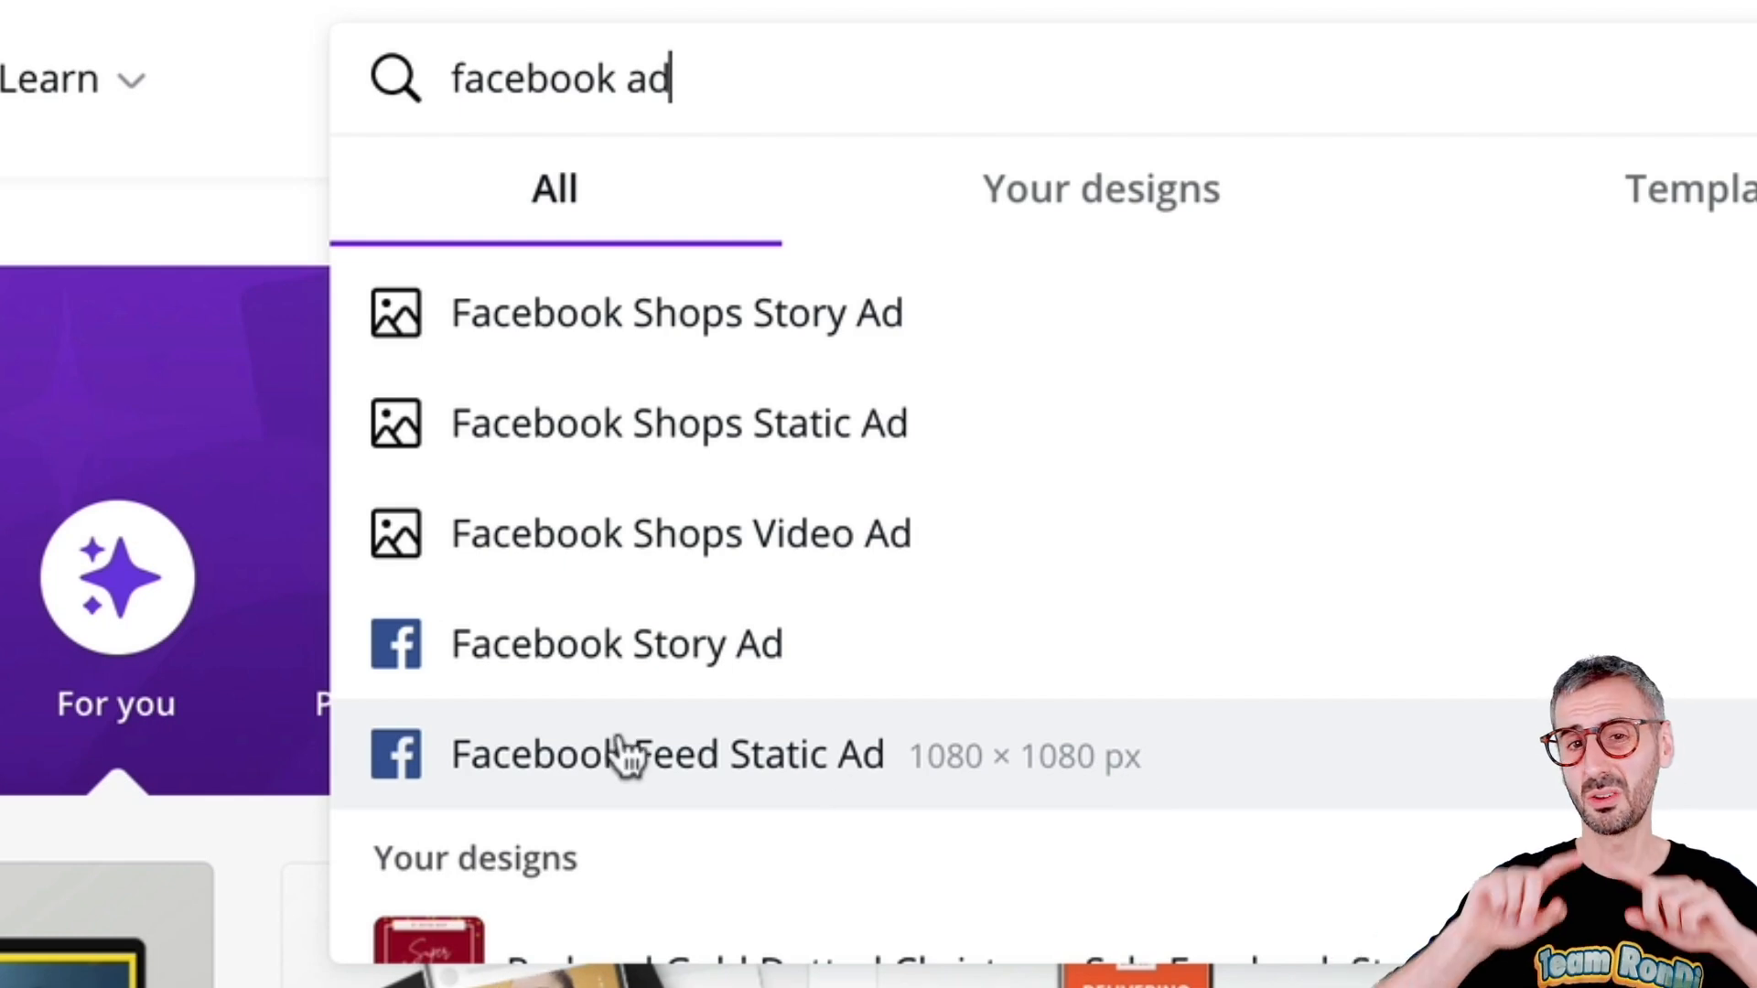
pyautogui.click(667, 754)
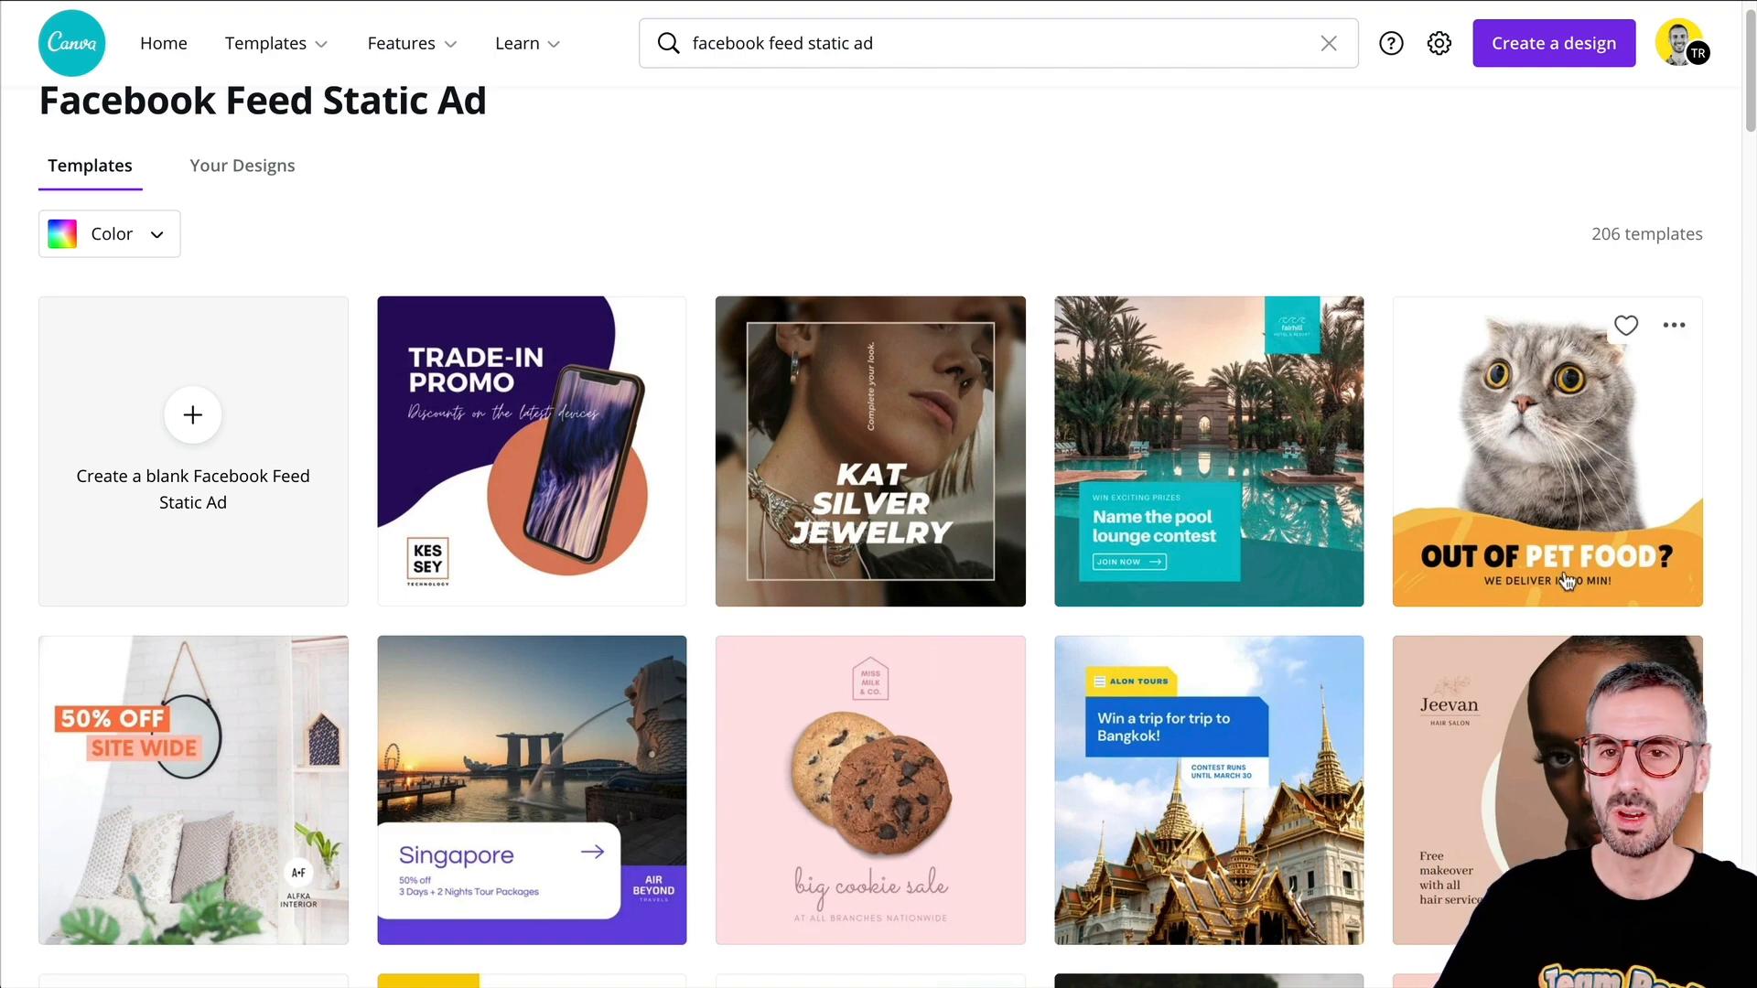
pyautogui.scroll(-3)
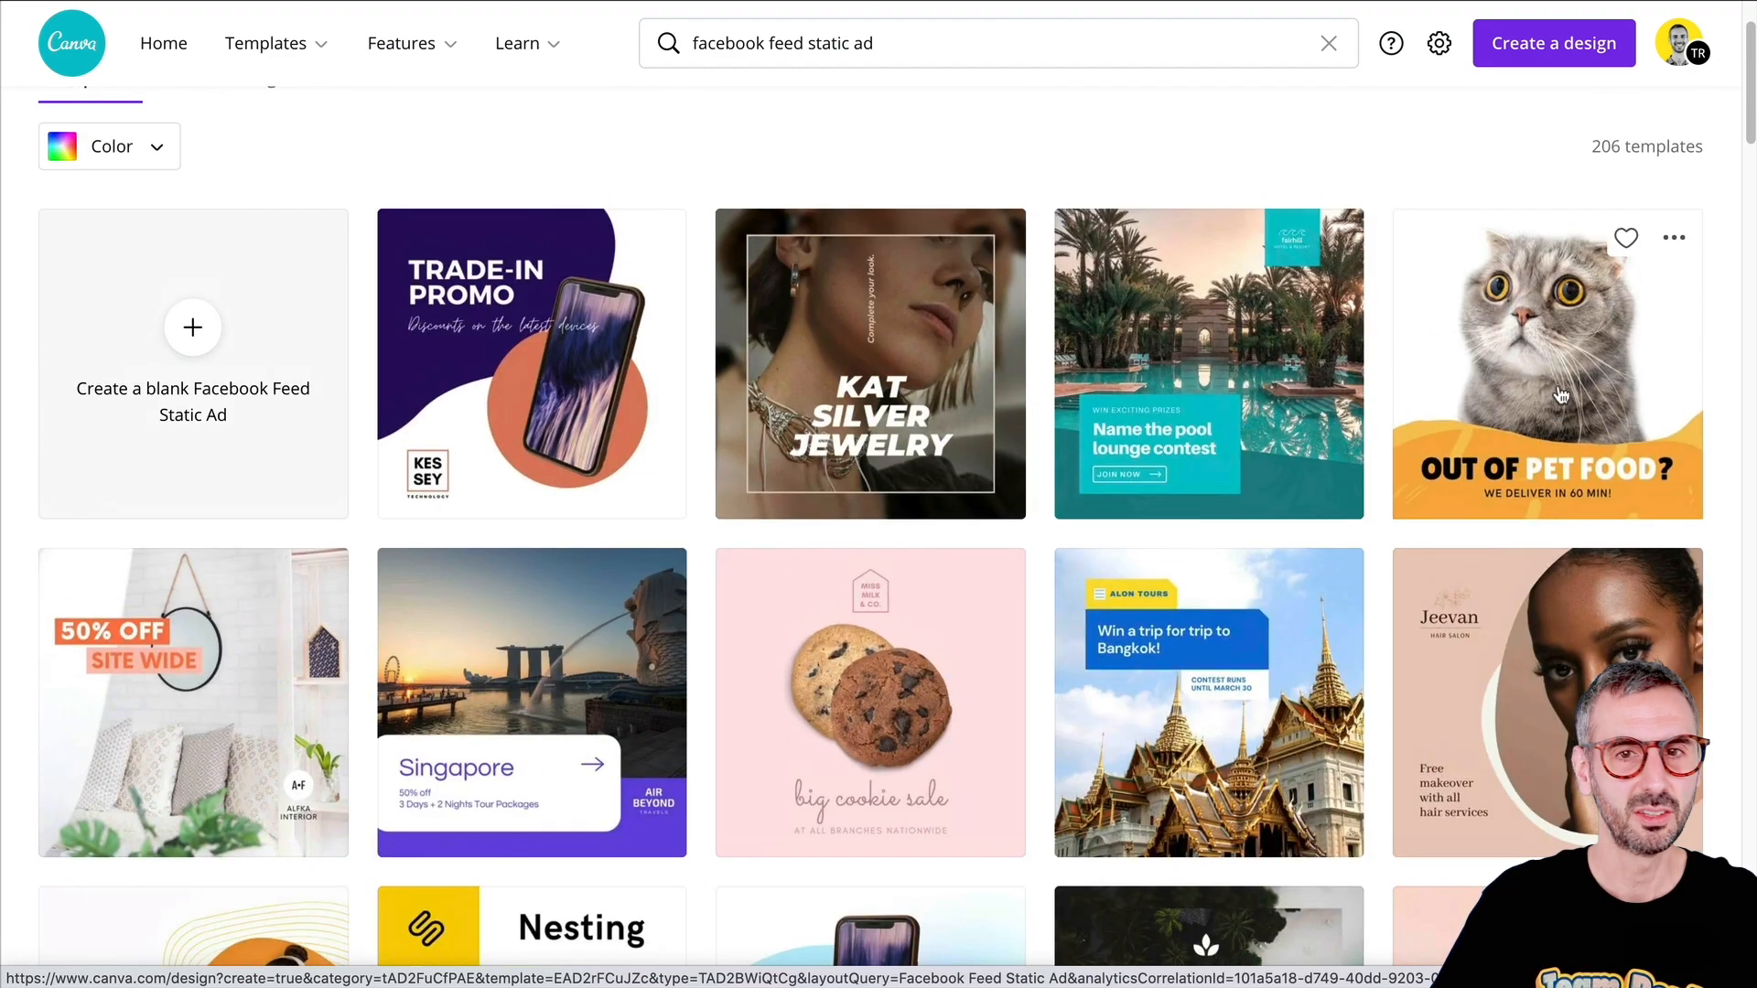
# - Open the cat pet-food template in the editor and inspect its wave background and headline
pyautogui.click(1545, 362)
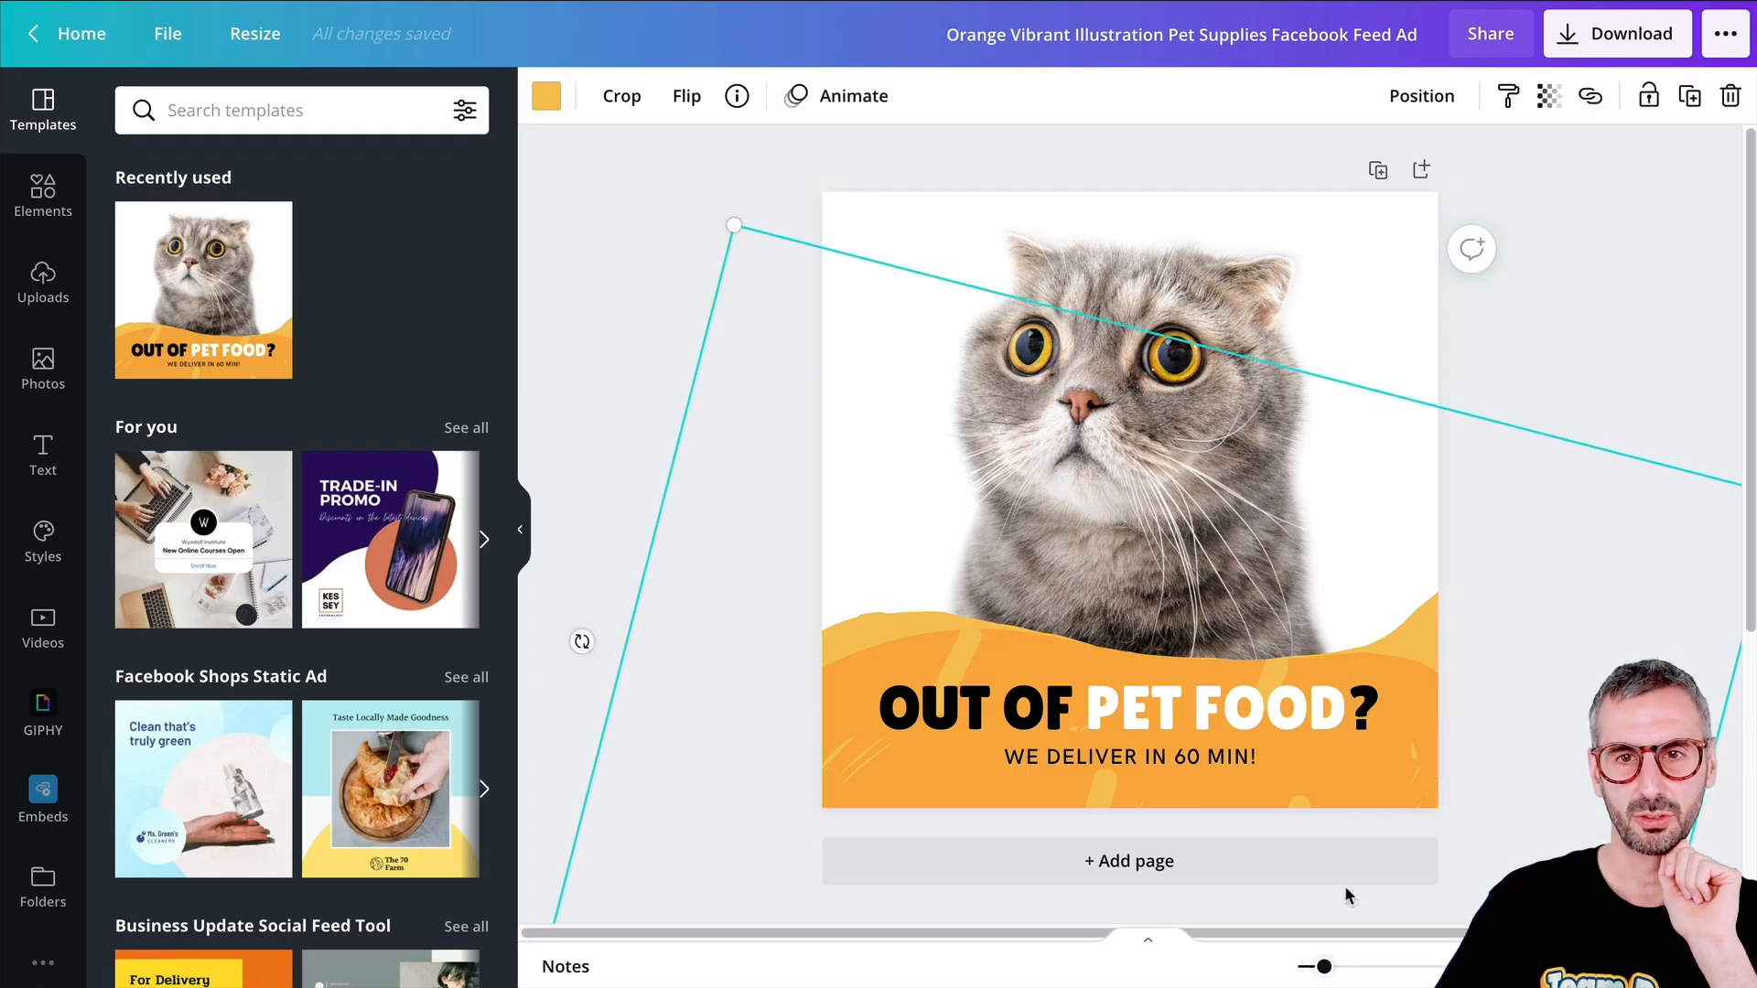
pyautogui.click(1129, 707)
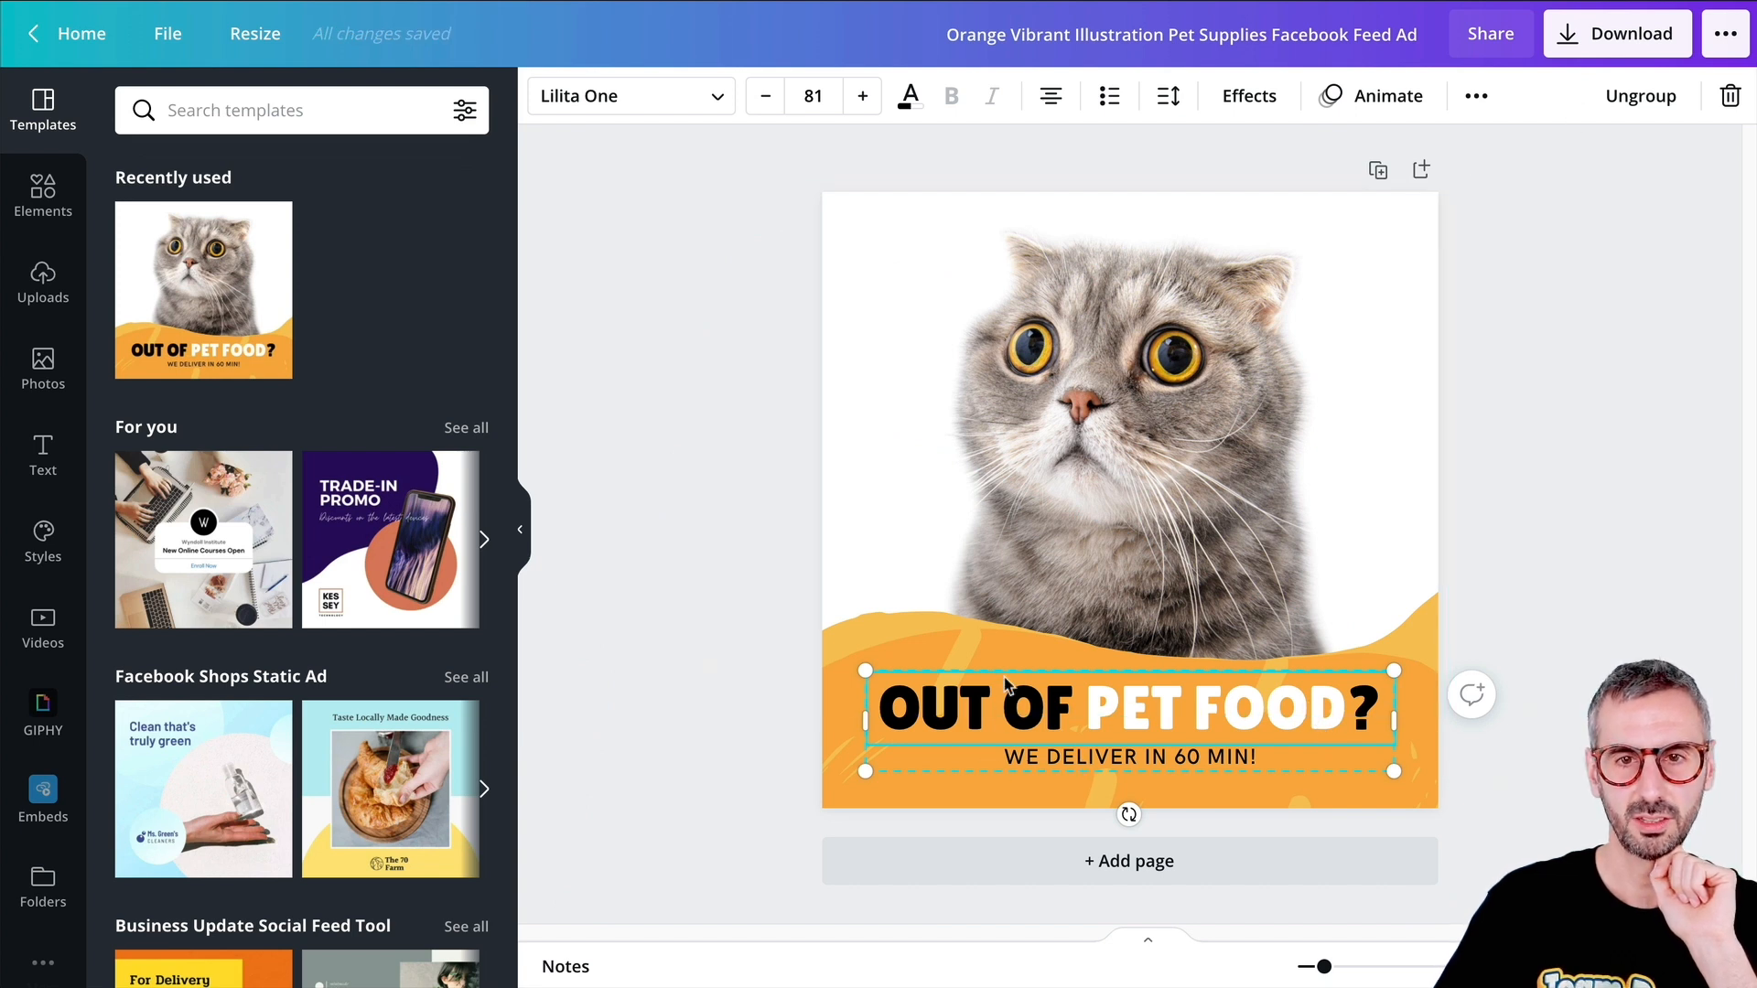
pyautogui.click(1384, 96)
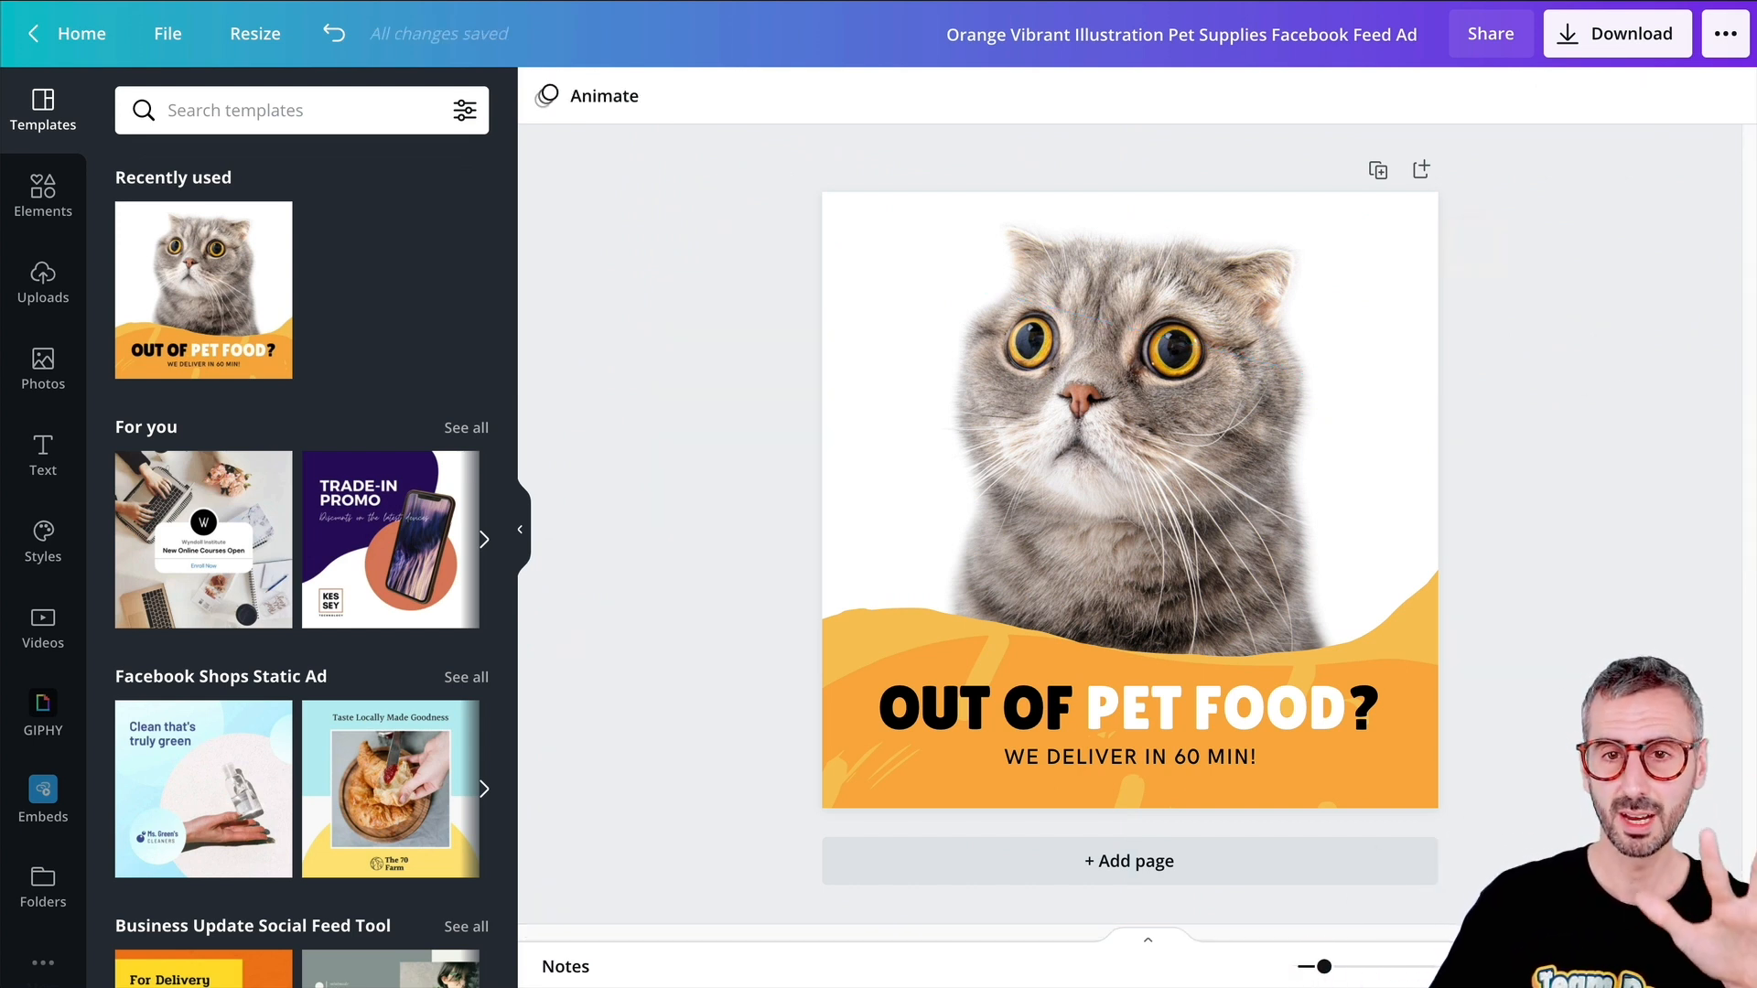
# - Duplicate the cat ad page twice and clear the cat photo from page 3
pyautogui.click(1129, 449)
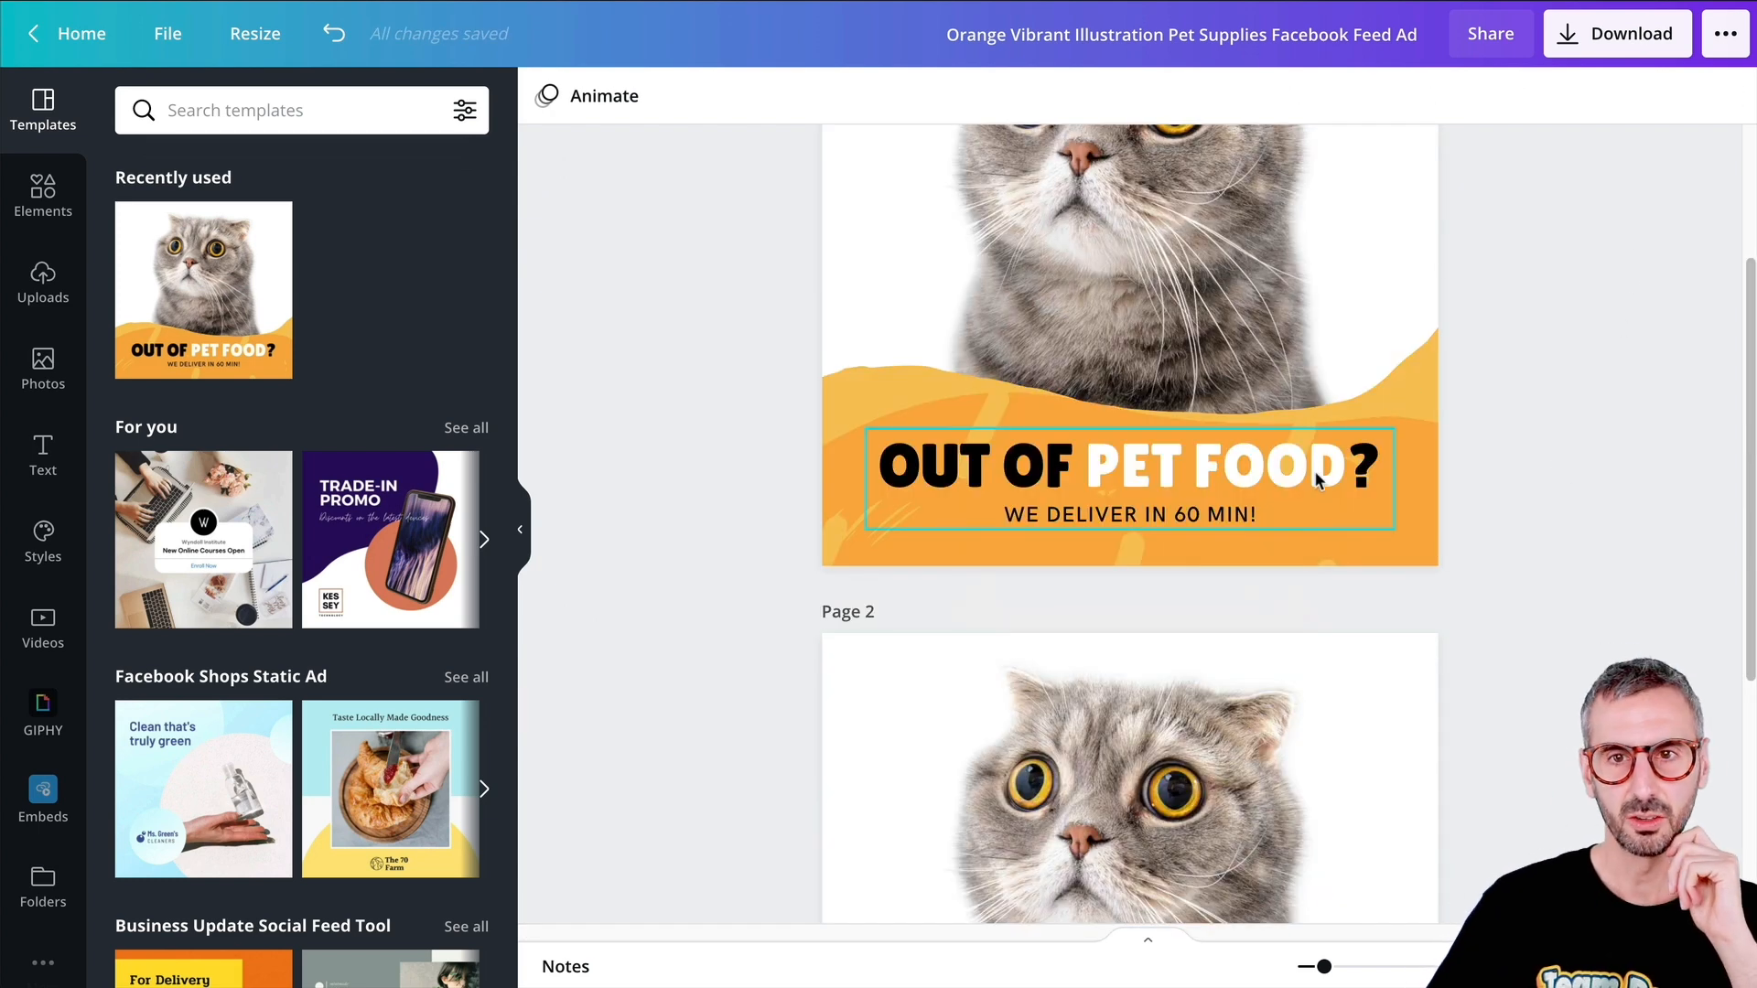
pyautogui.click(1130, 463)
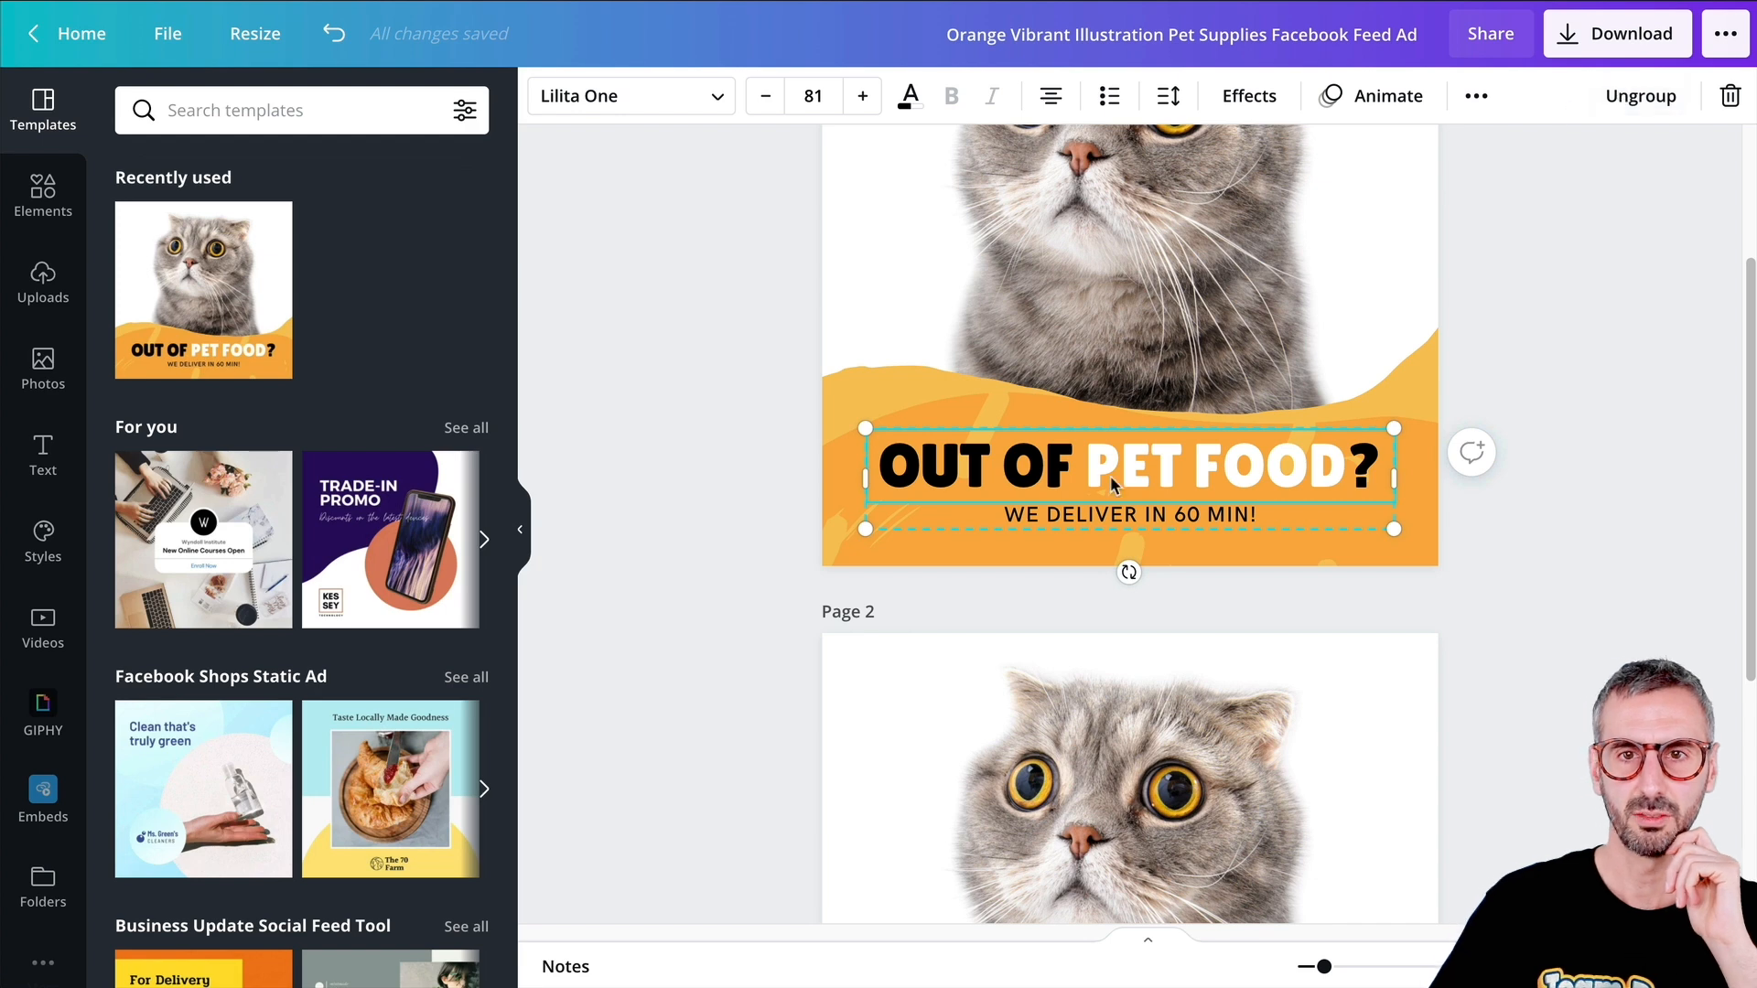
pyautogui.moveTo(924, 116)
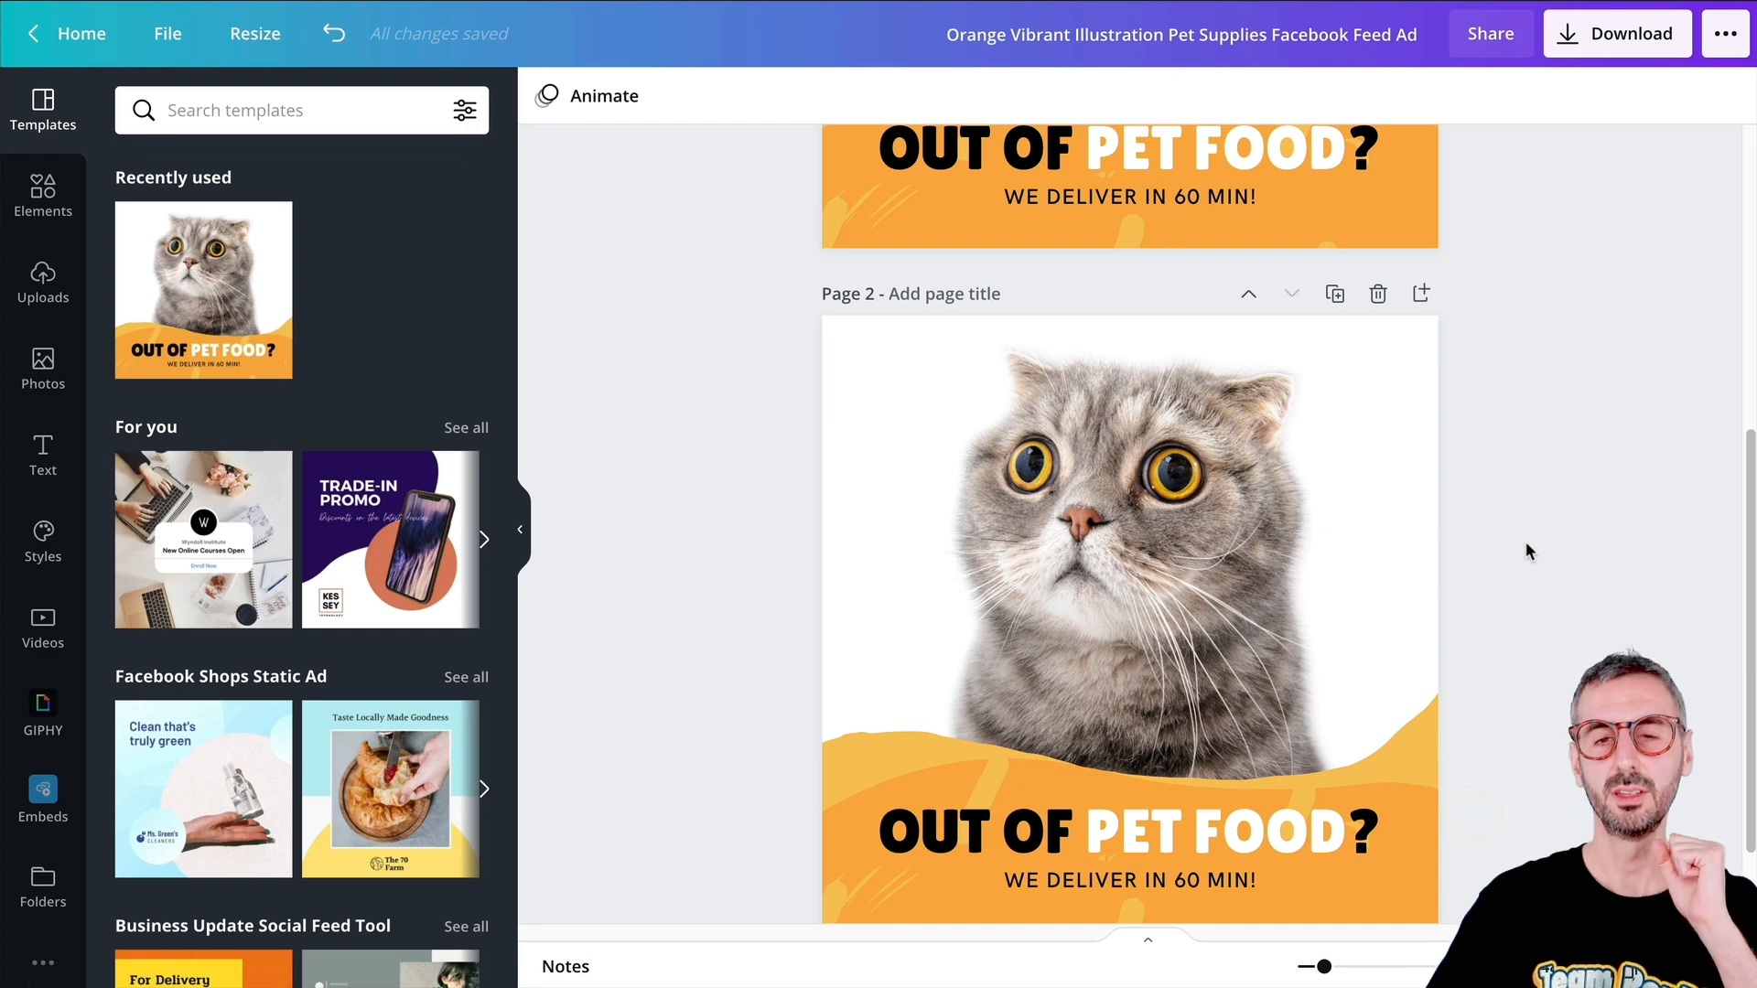
pyautogui.scroll(-3)
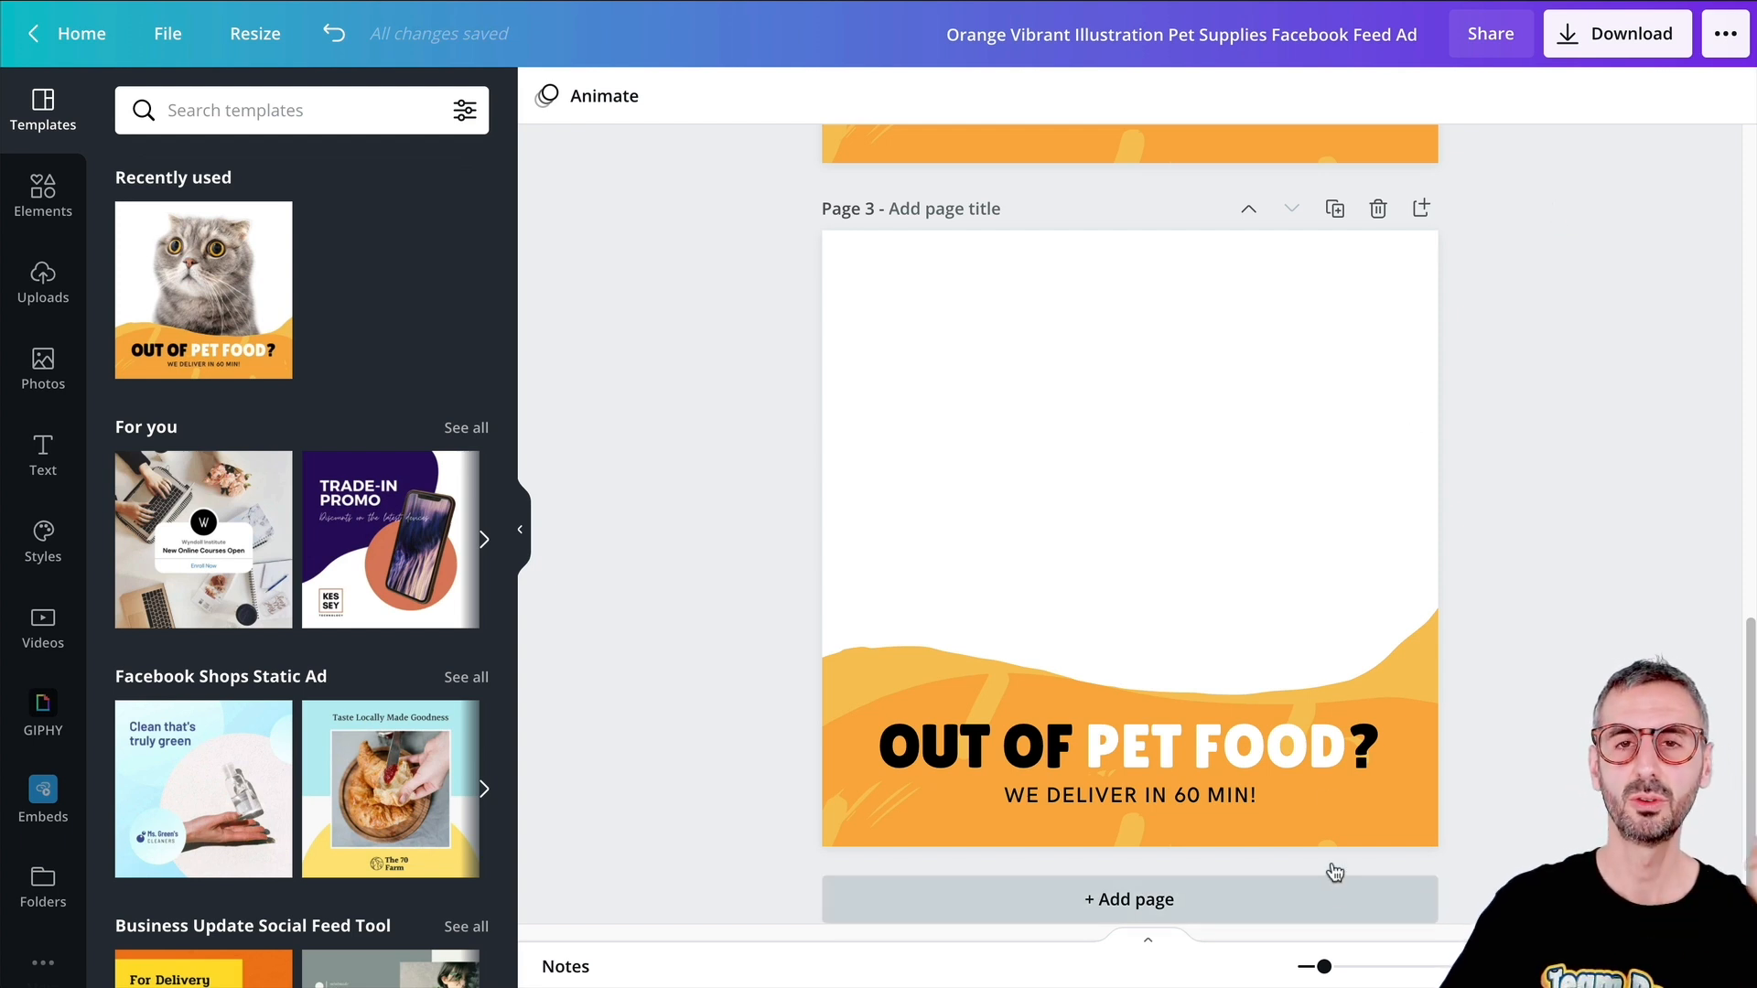
pyautogui.scroll(-3)
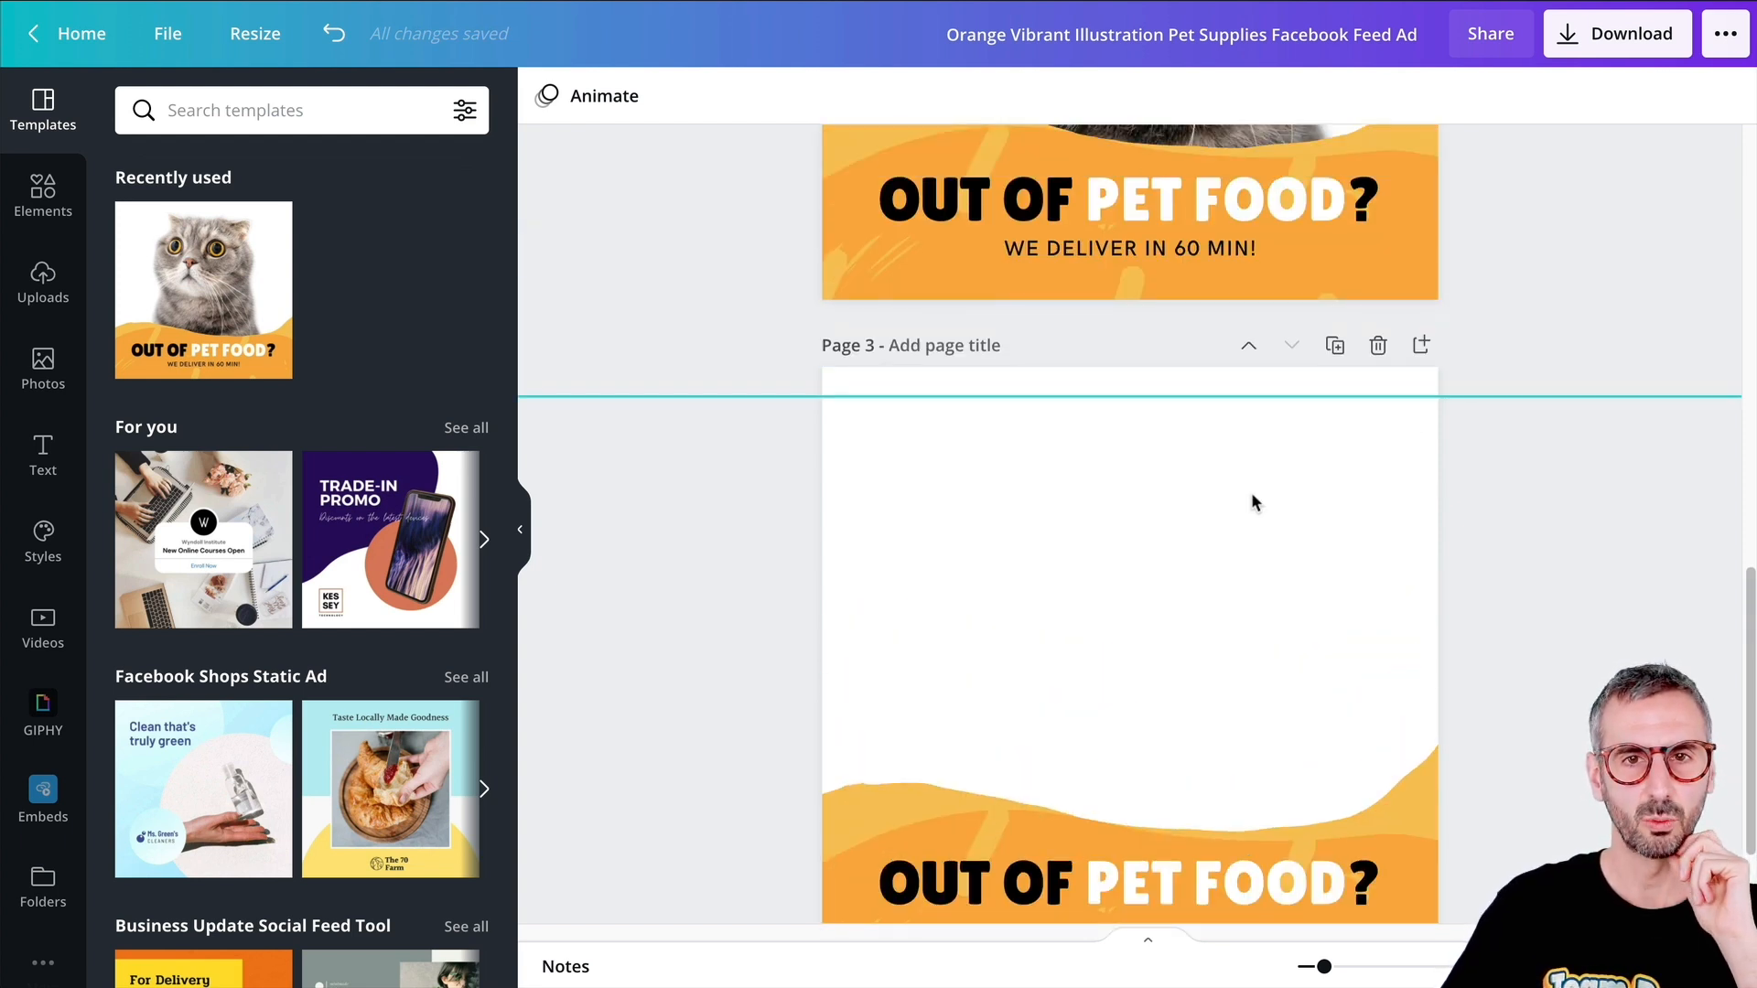
pyautogui.moveTo(1404, 781)
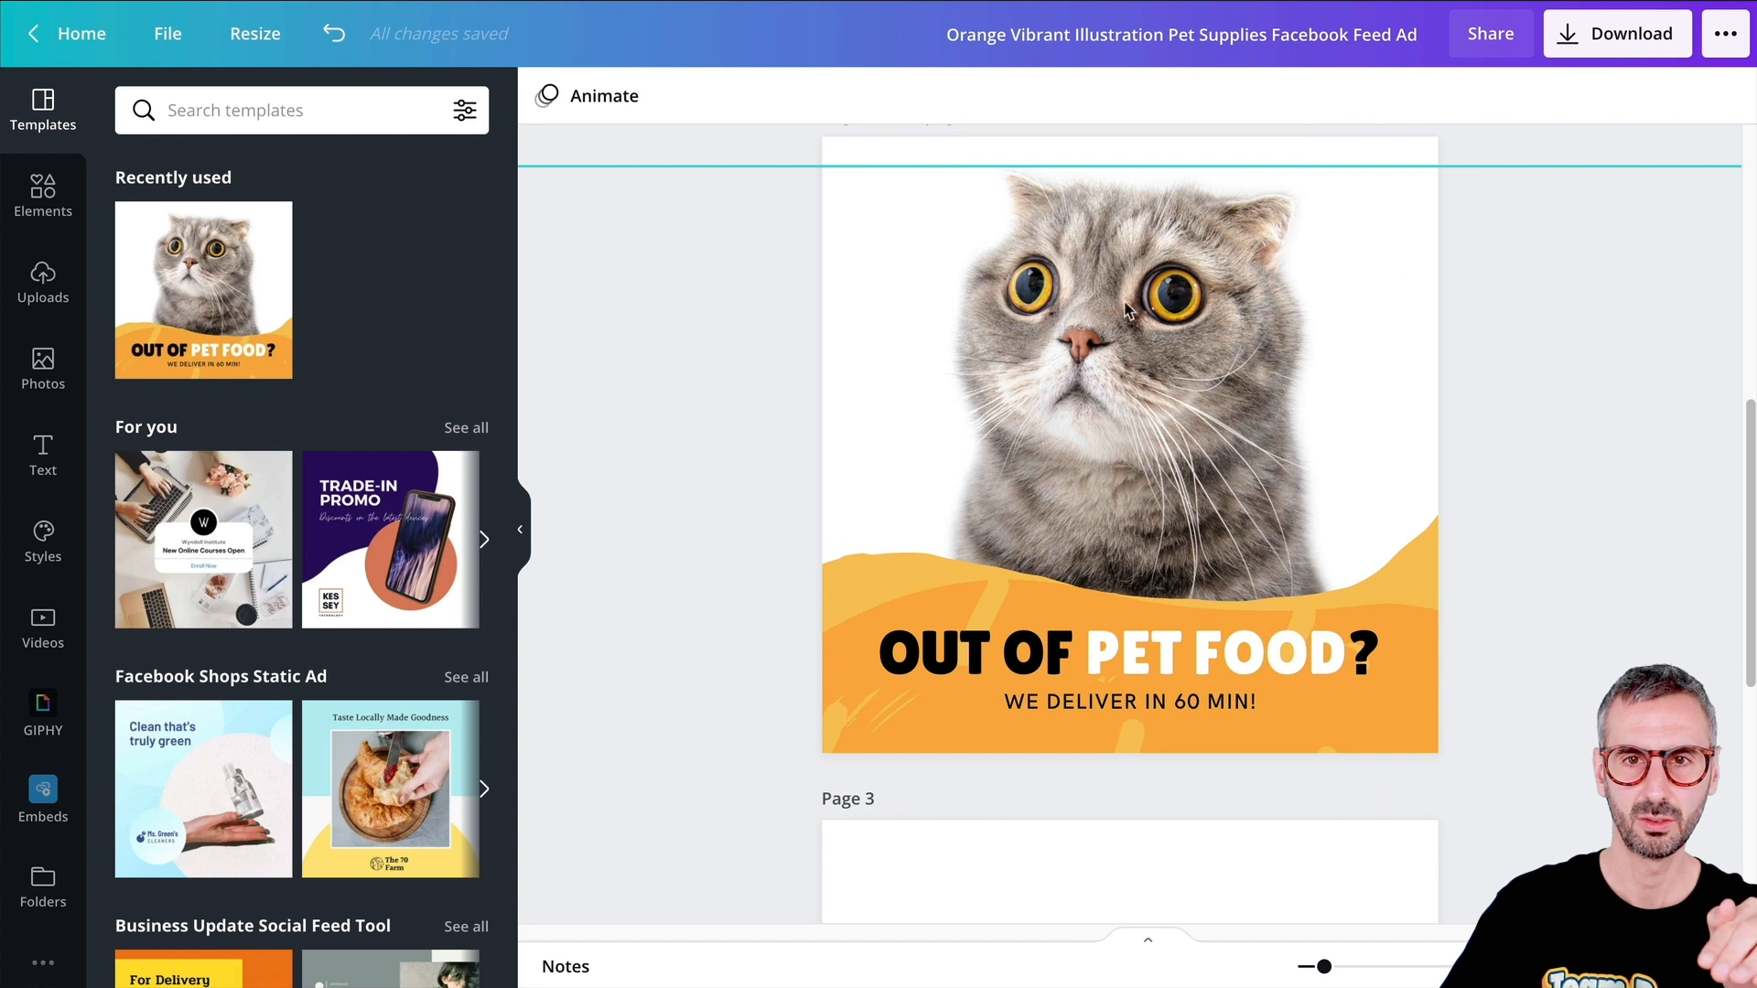
pyautogui.moveTo(1177, 311)
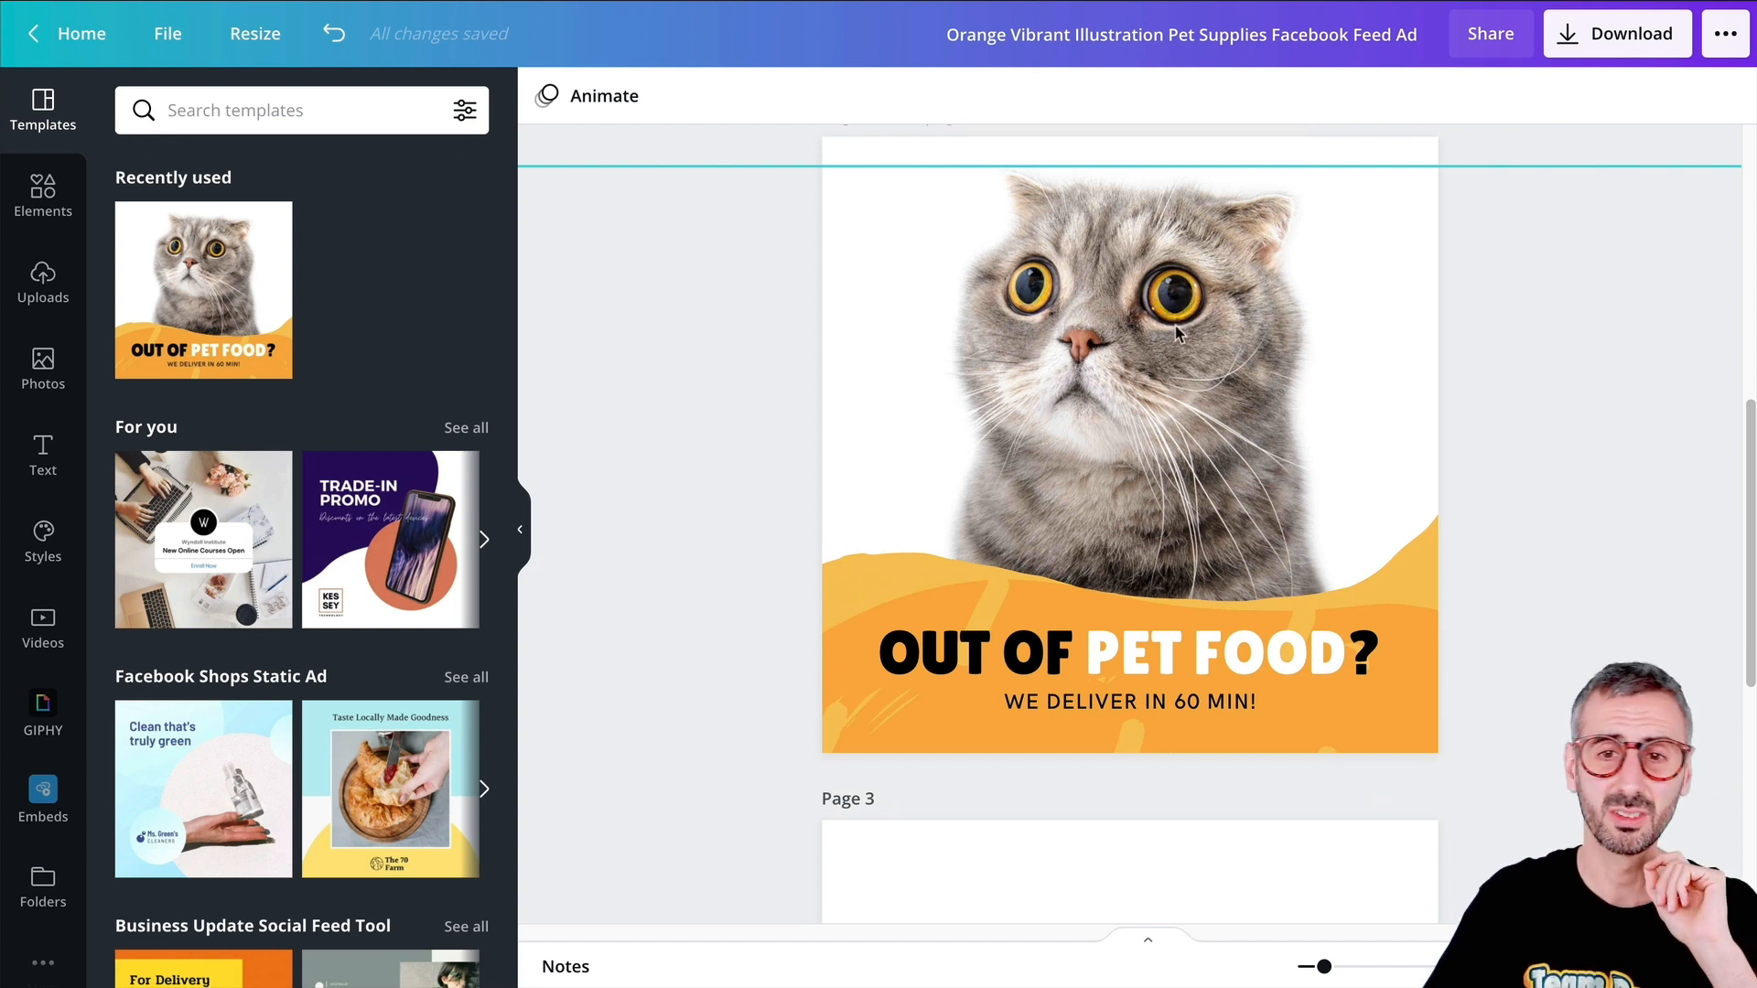
pyautogui.scroll(-3)
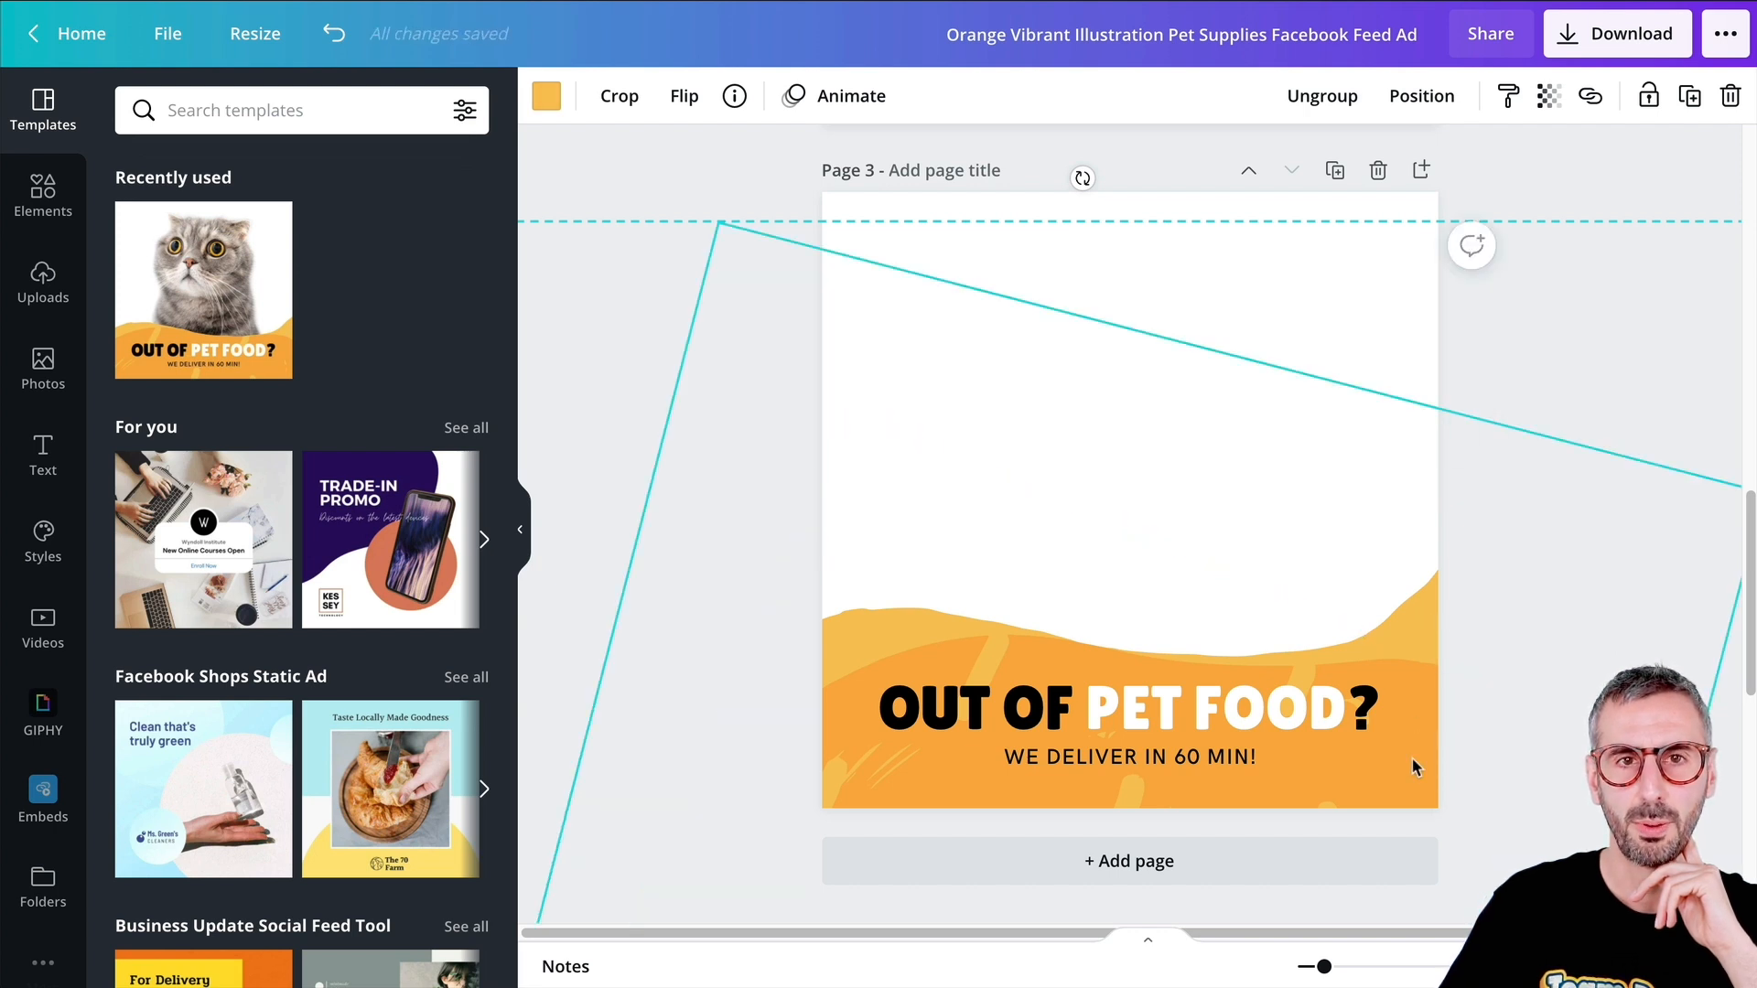
# - Recolour page 3's orange wave graphic to purple and light pink shades
pyautogui.click(1129, 723)
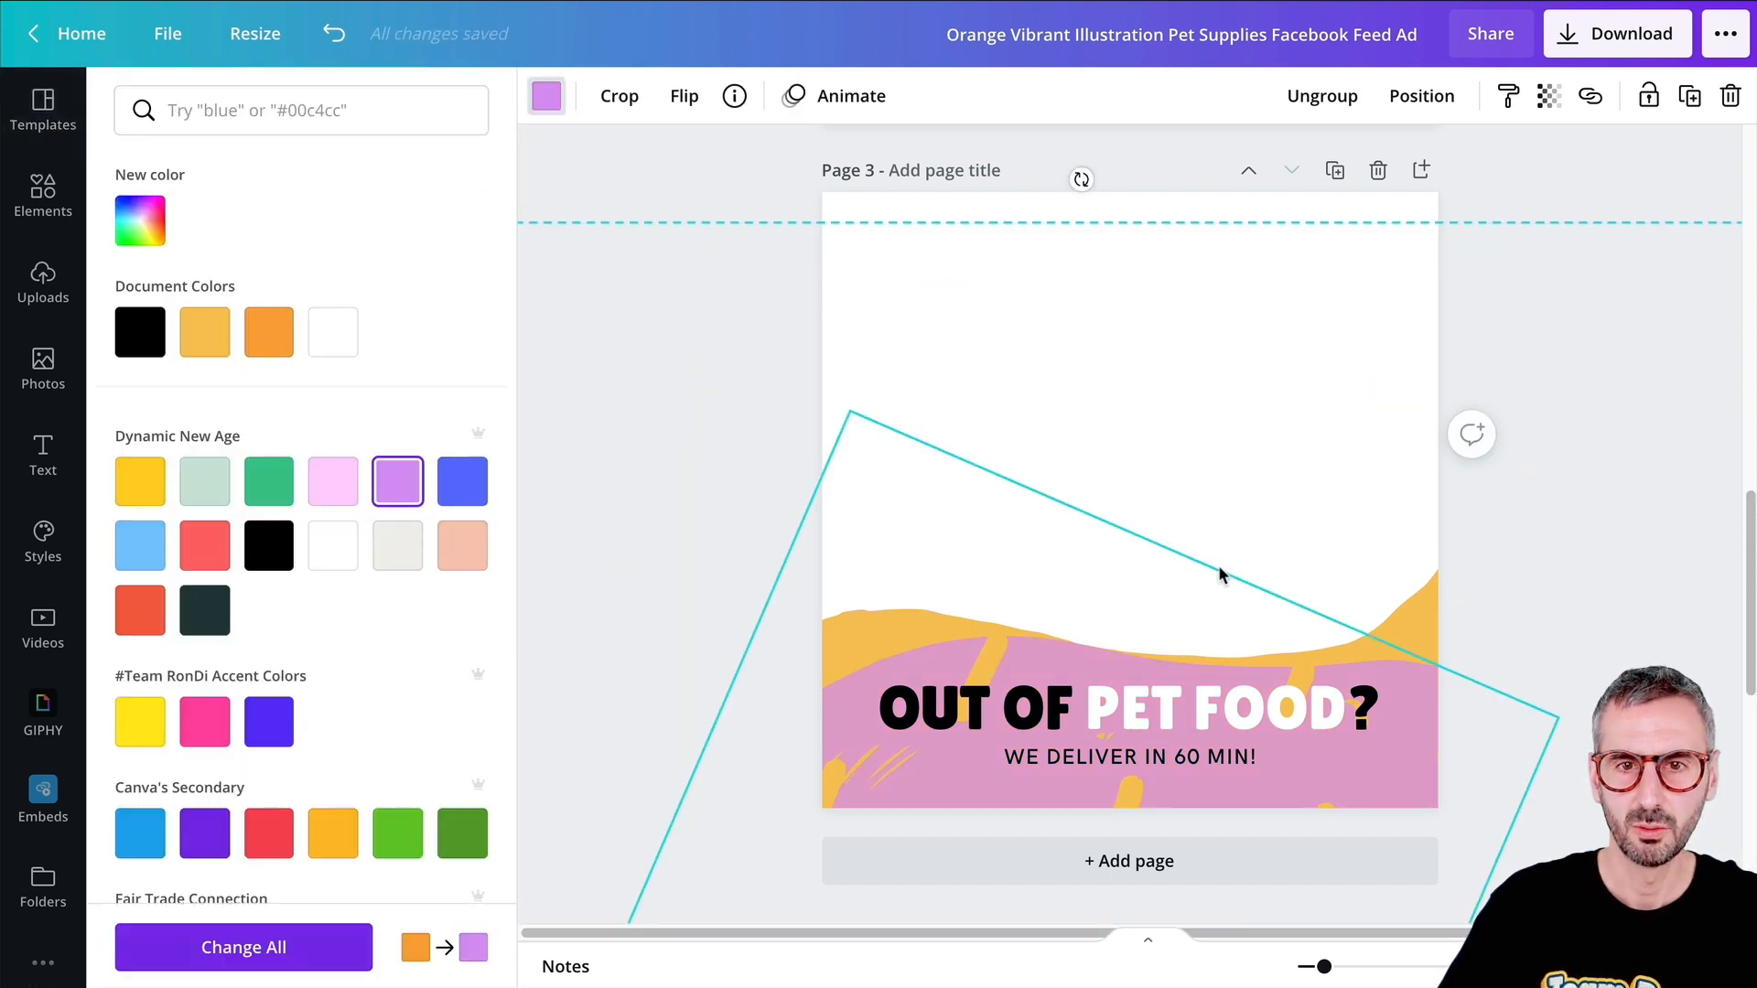
pyautogui.click(42, 108)
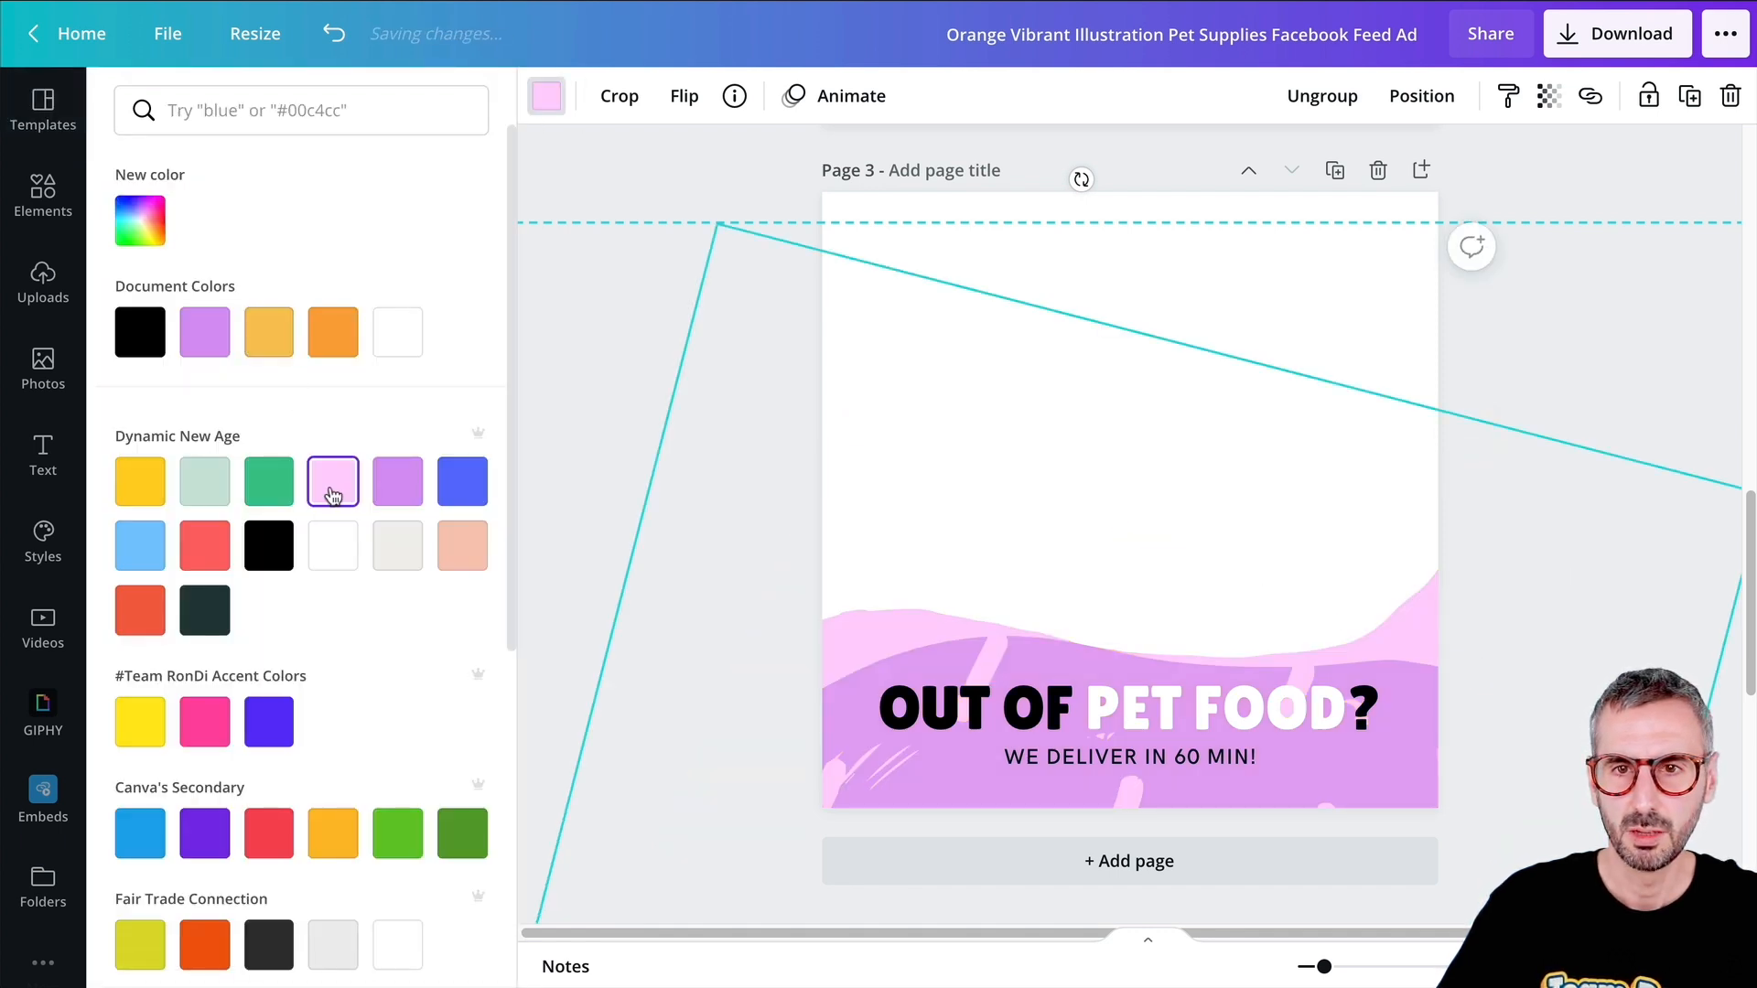
pyautogui.click(42, 108)
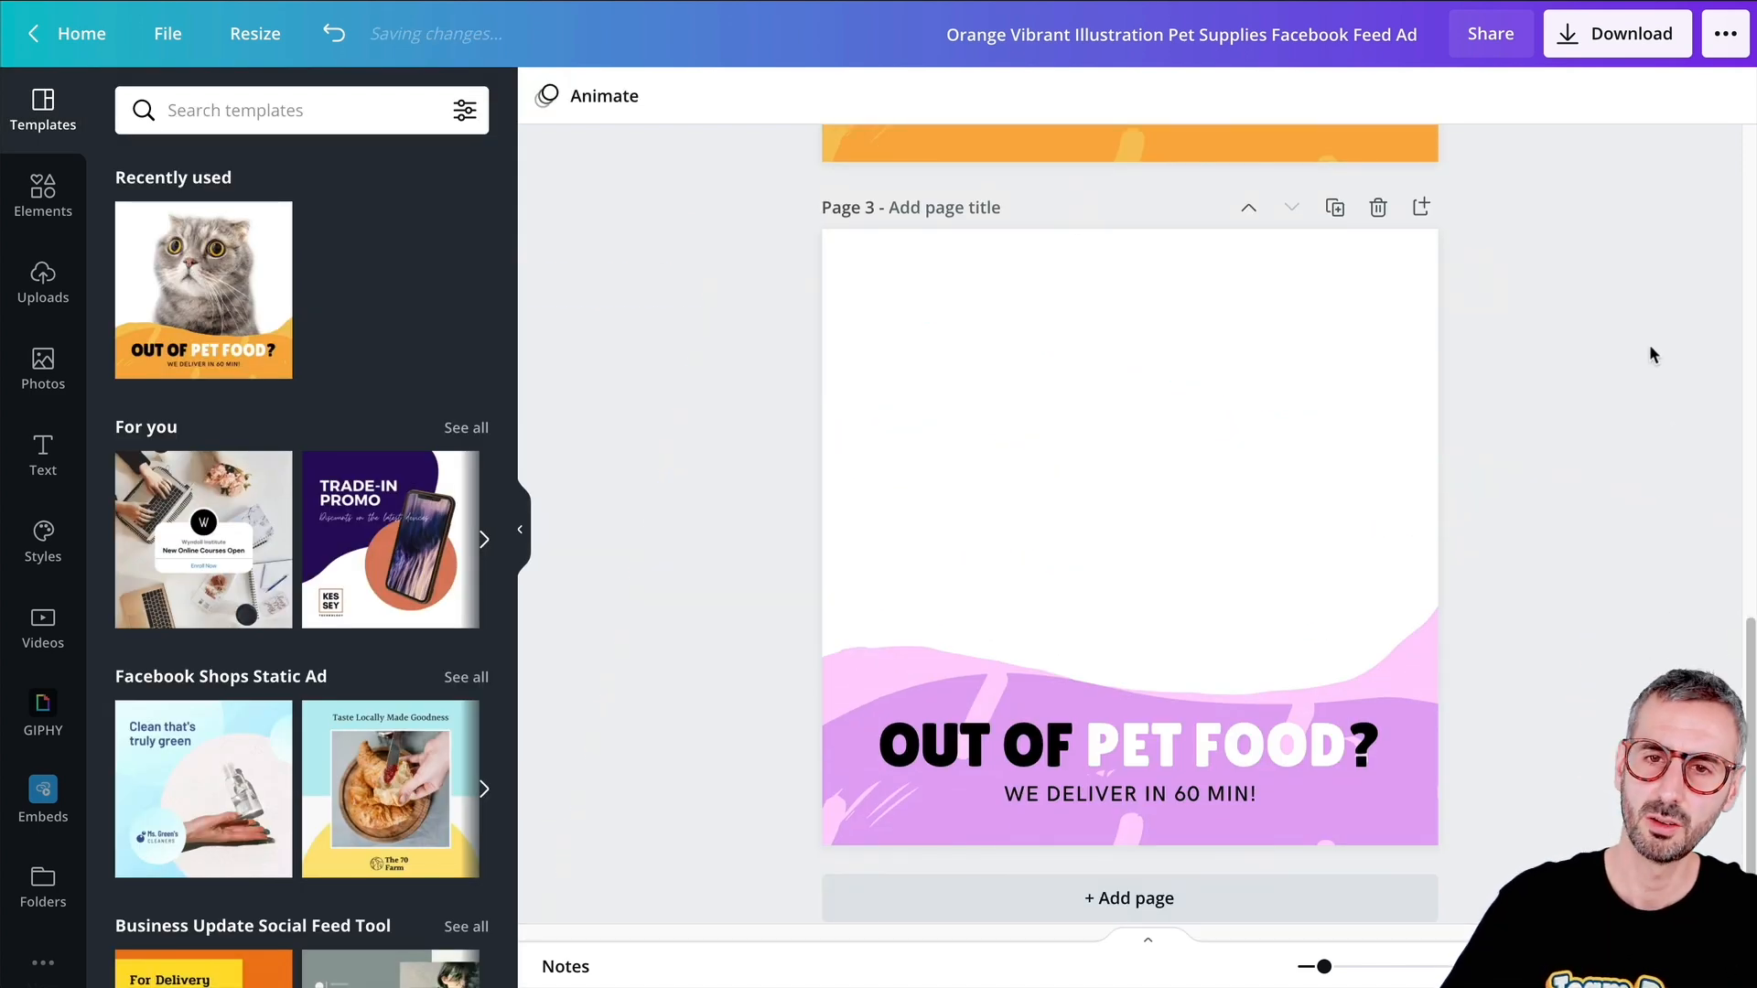
pyautogui.click(1129, 745)
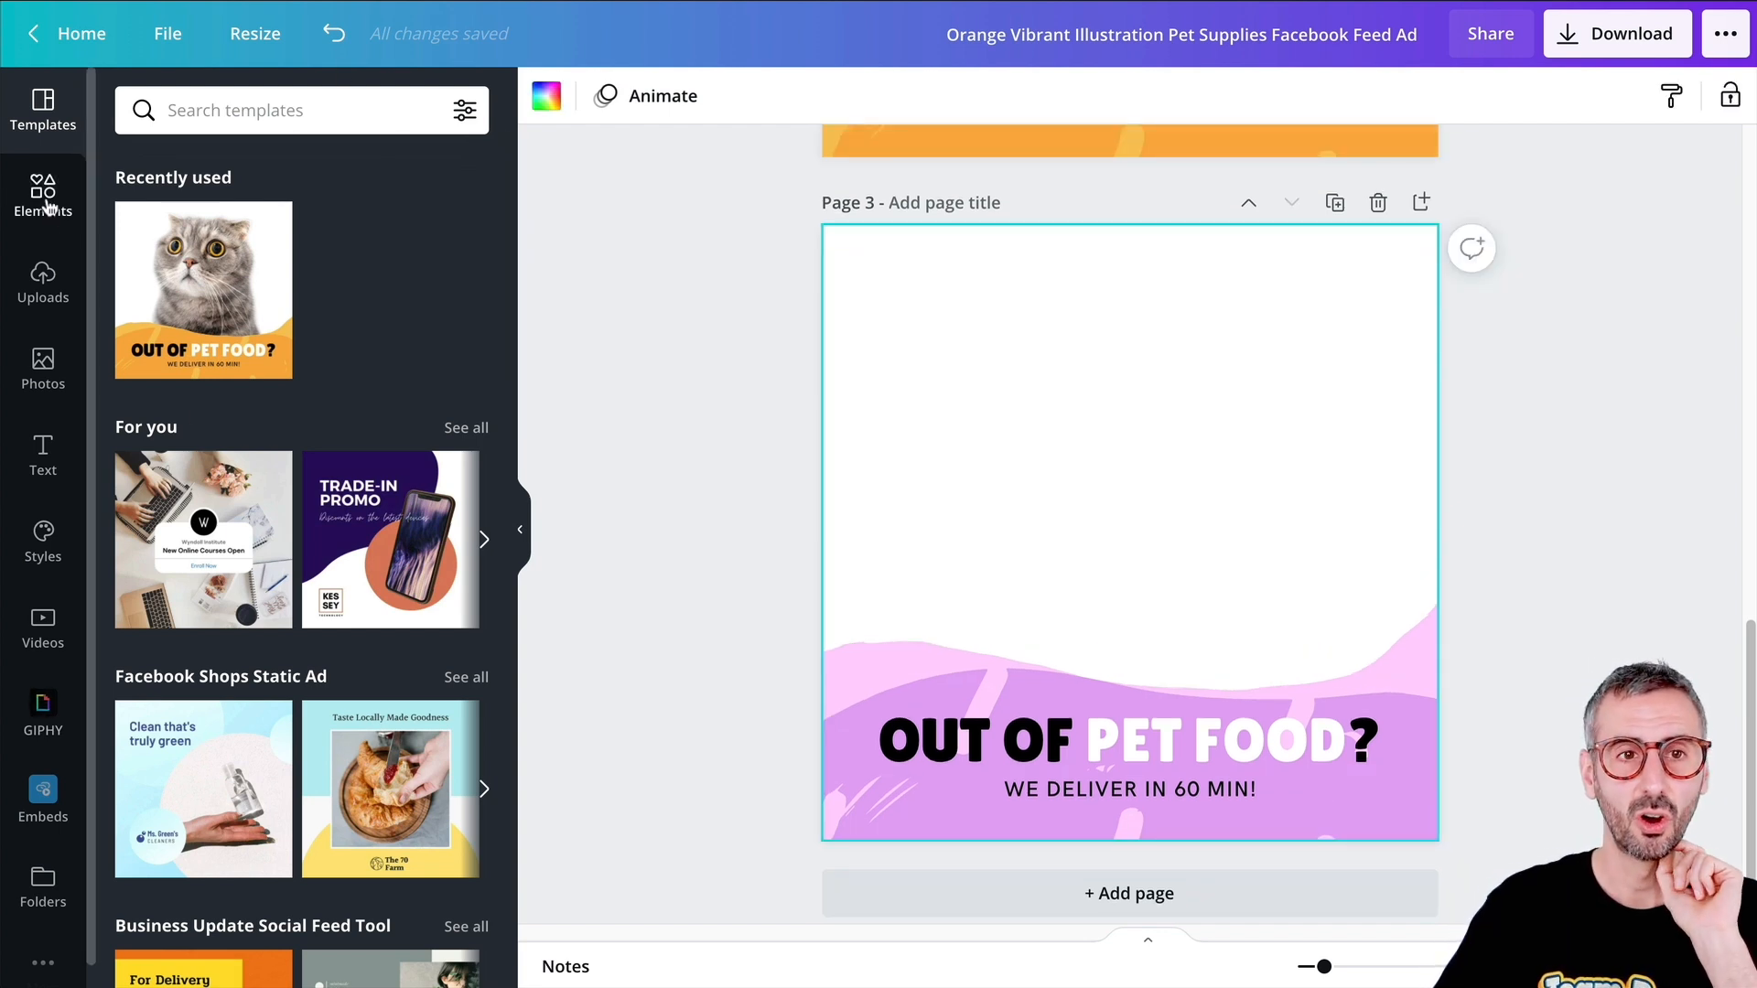
# - Search Elements for 'chihuahua scared' and place the brown chihuahua photo onto page 3
pyautogui.click(43, 196)
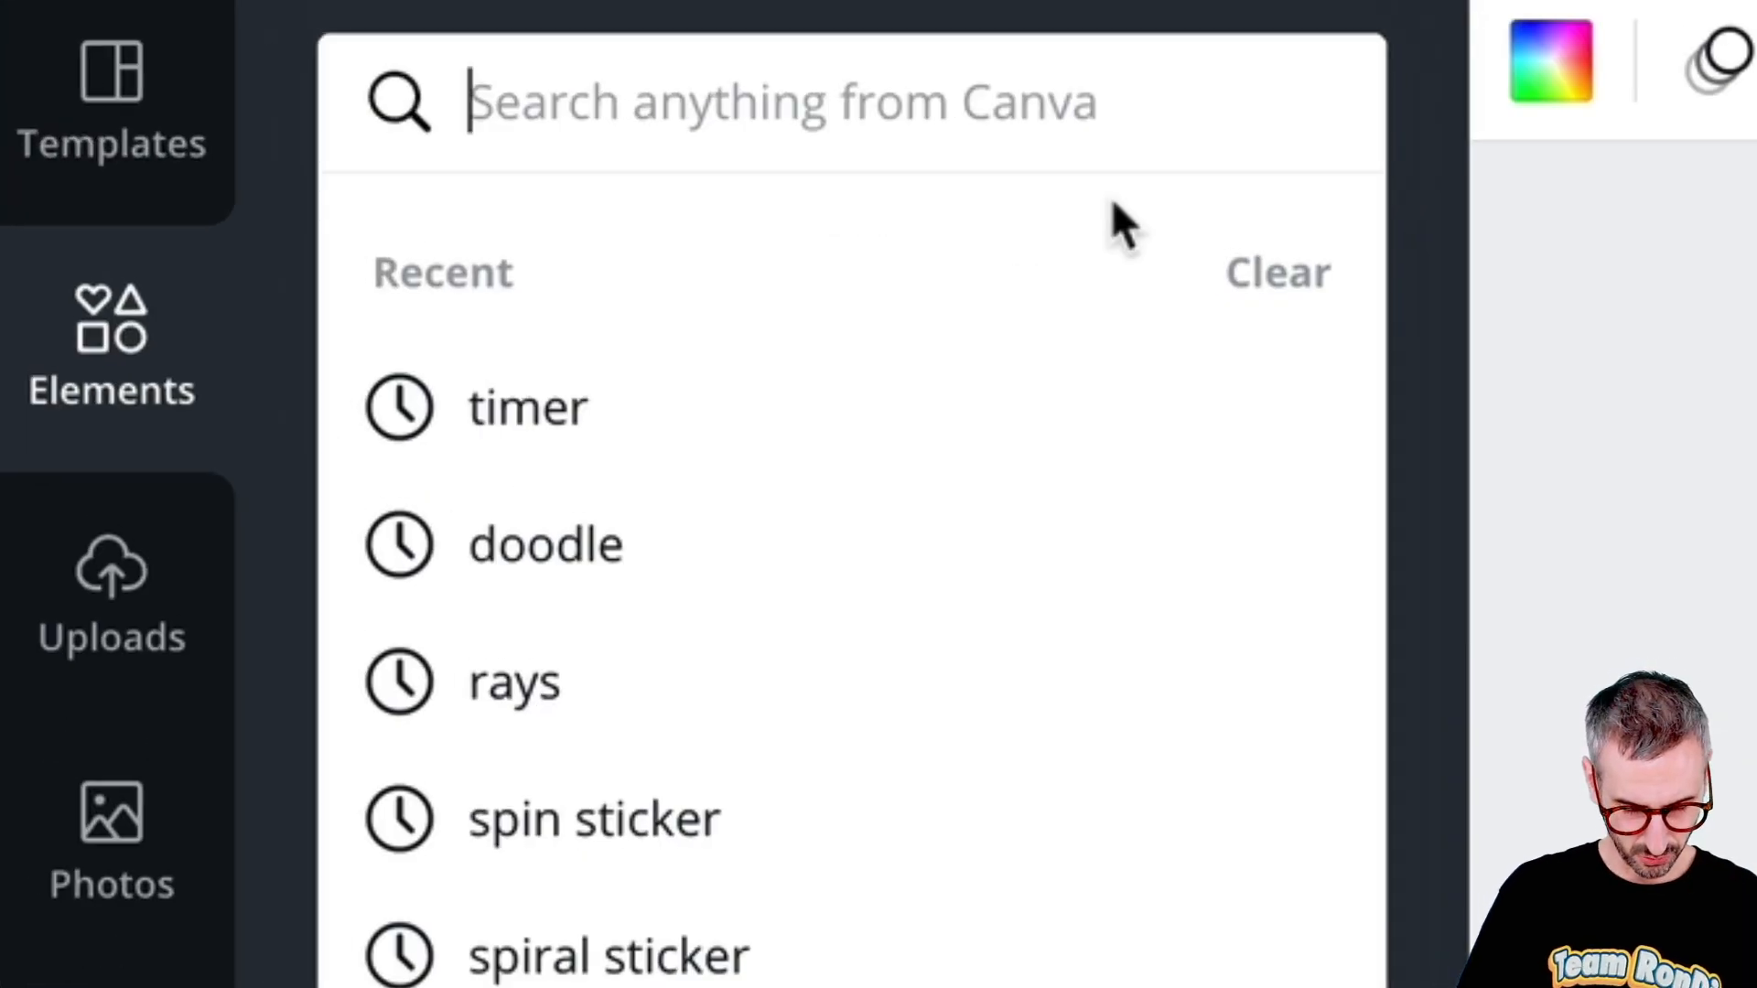
pyautogui.write('chihuahua scared')
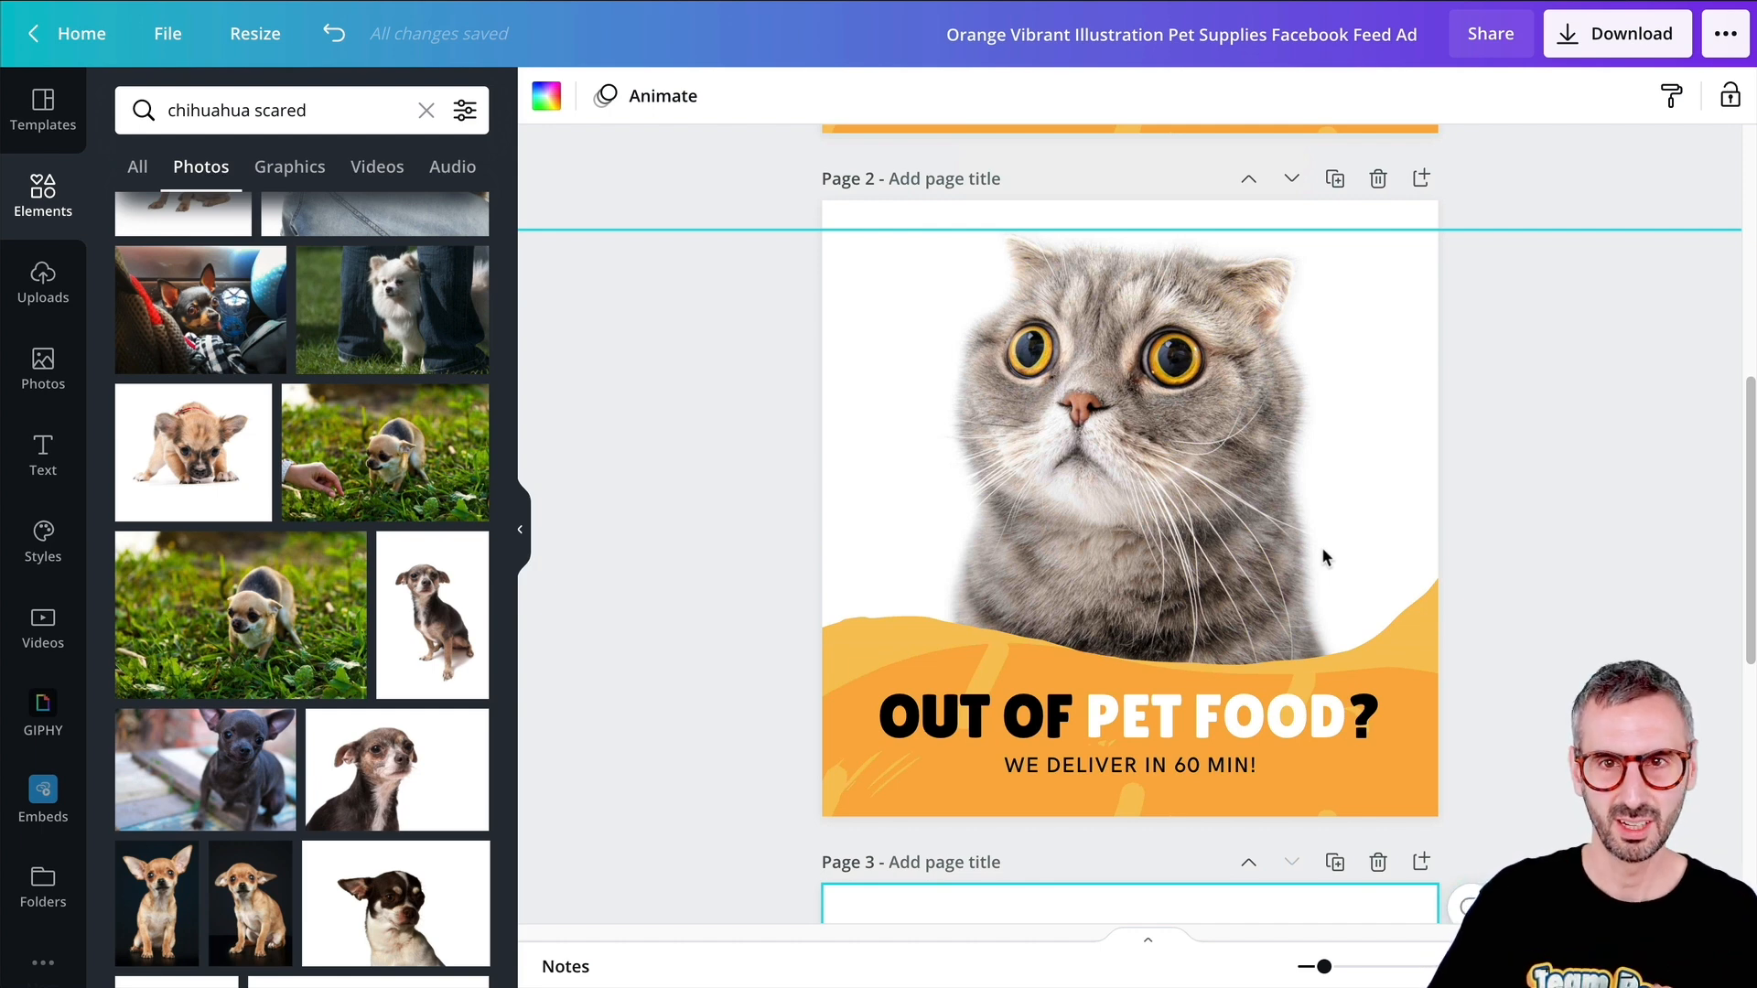
pyautogui.scroll(-3)
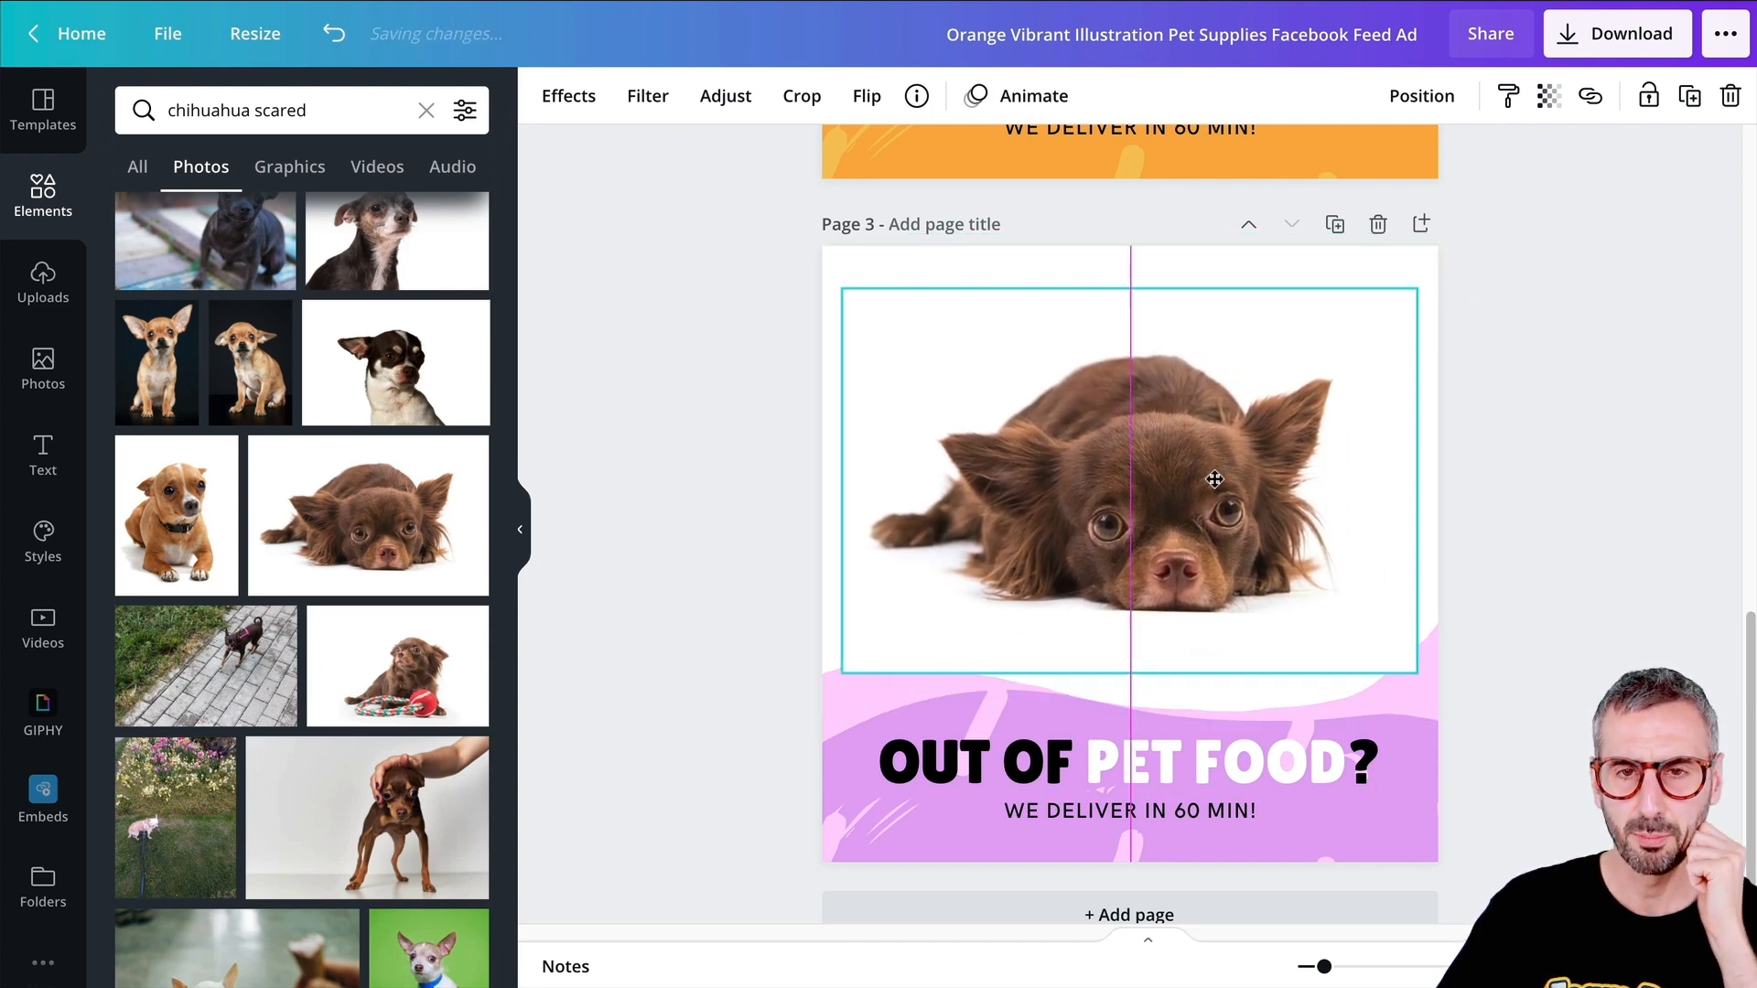
pyautogui.moveTo(1215, 480); pyautogui.dragTo(1217, 498)
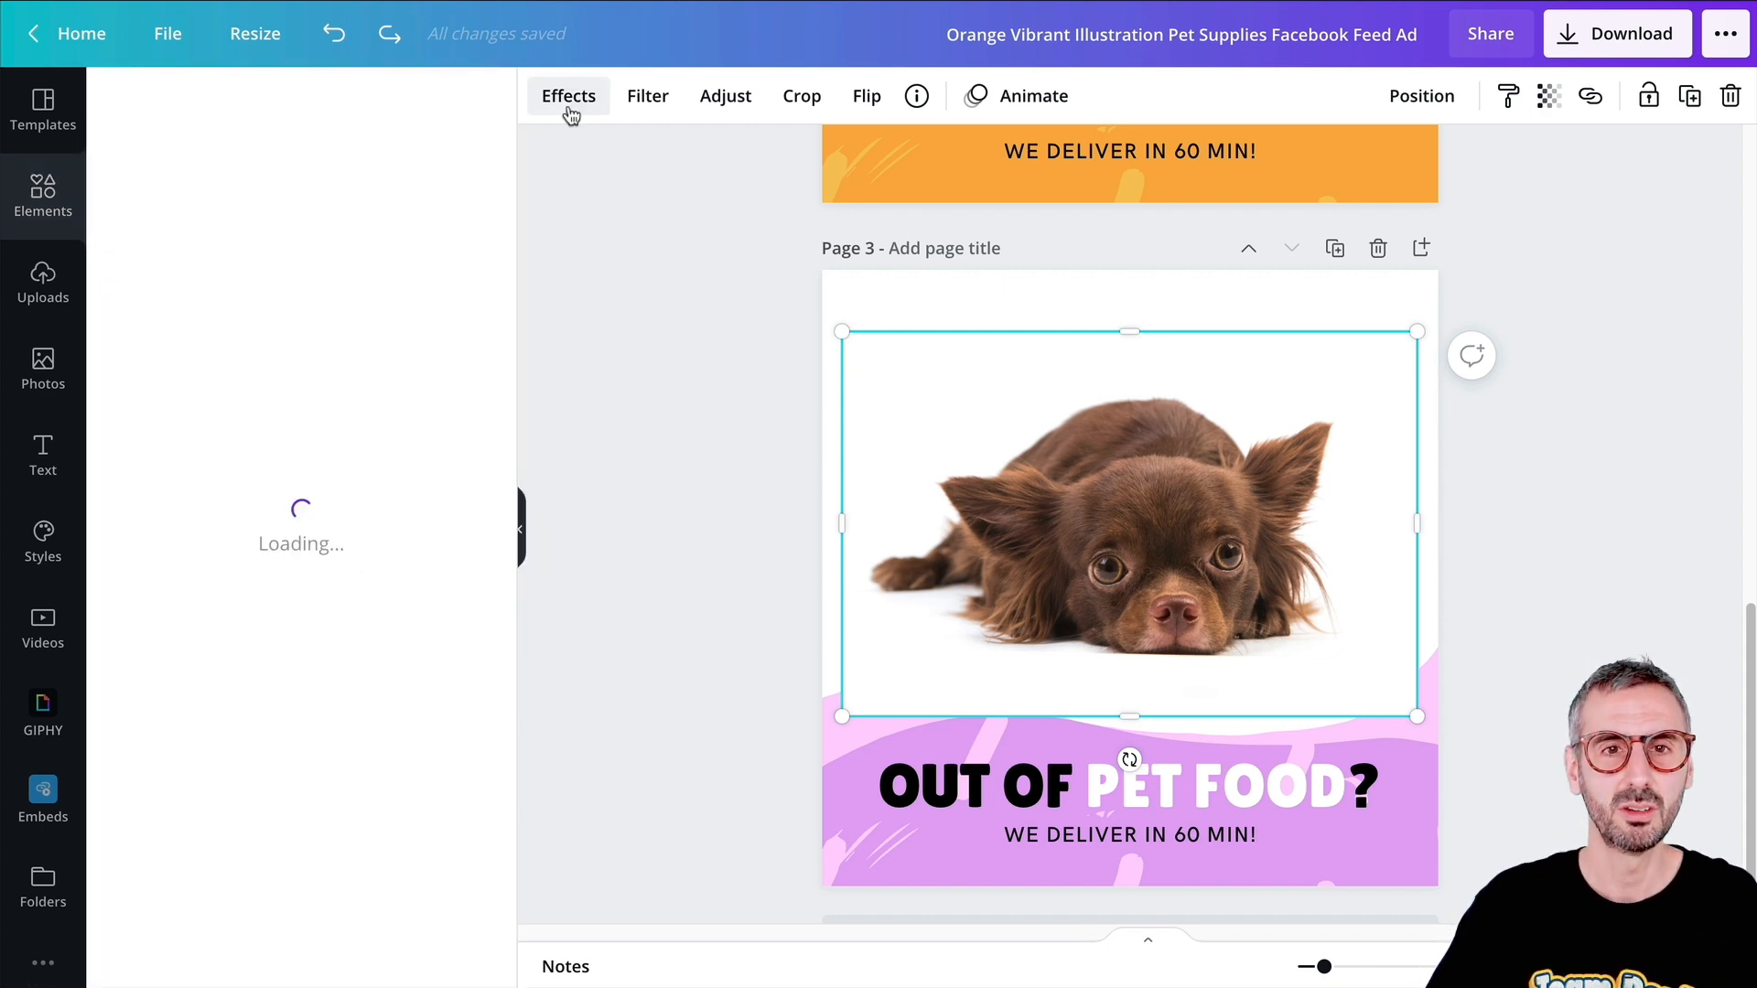
# - Apply Background Remover to the chihuahua photo, cutting away its white background
pyautogui.click(567, 95)
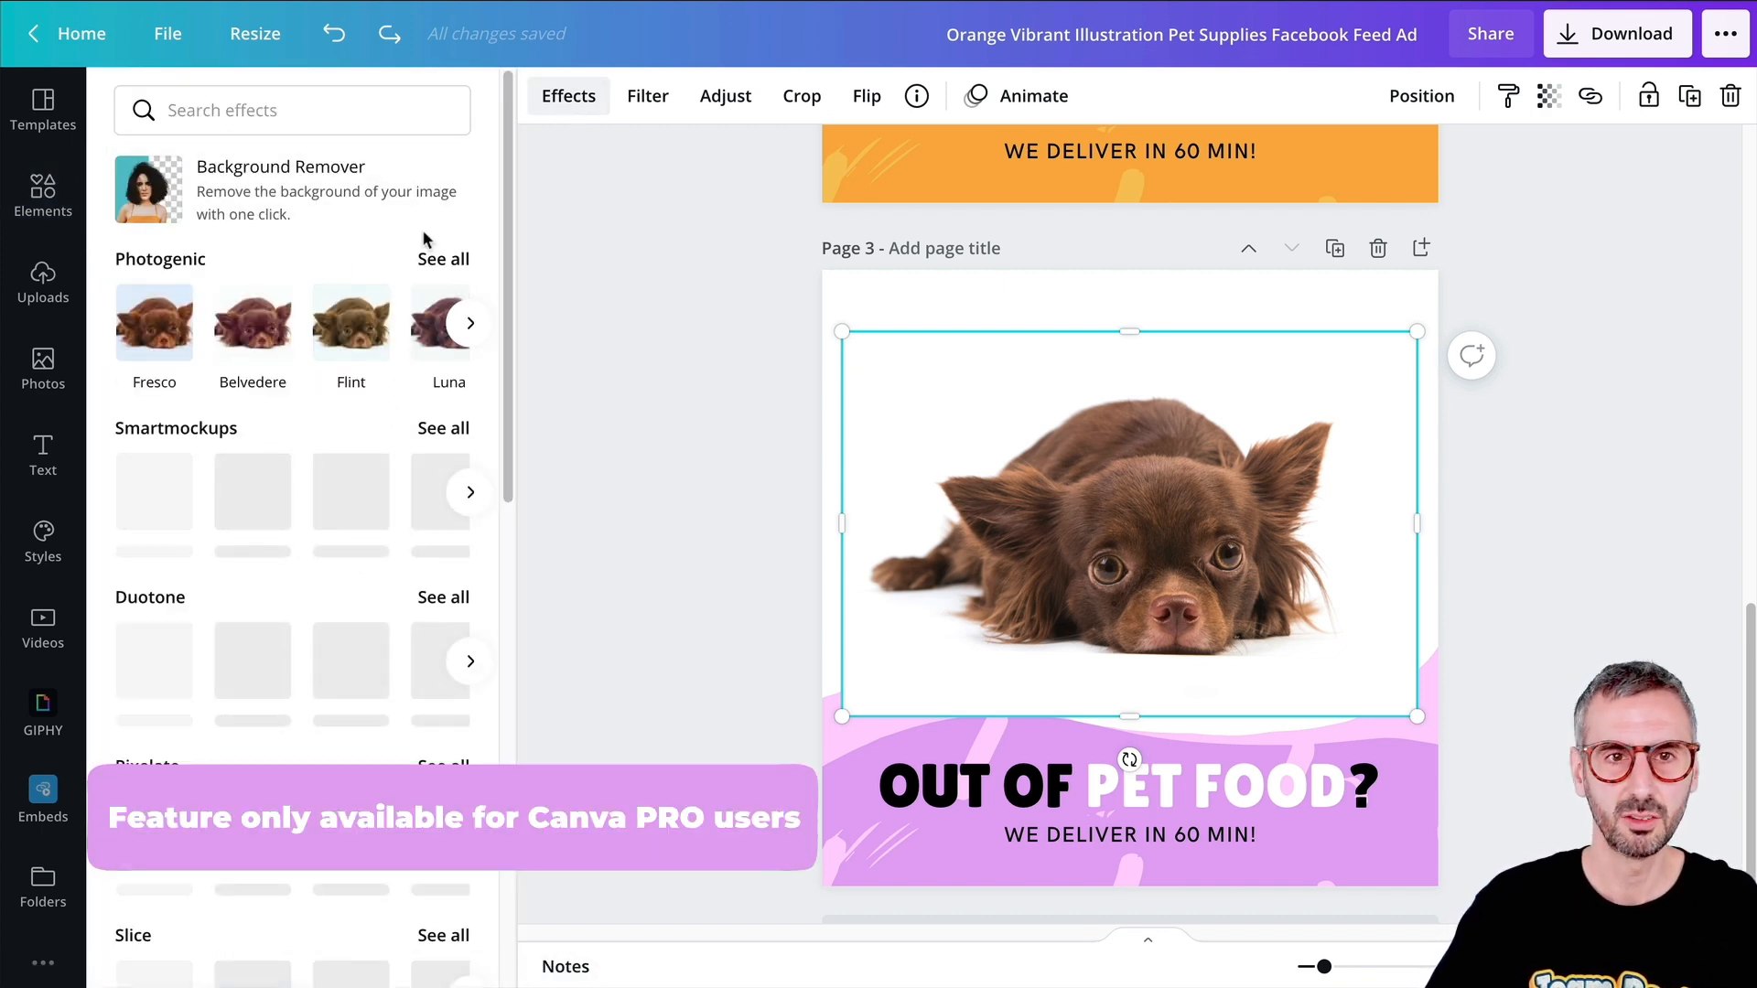
pyautogui.click(280, 188)
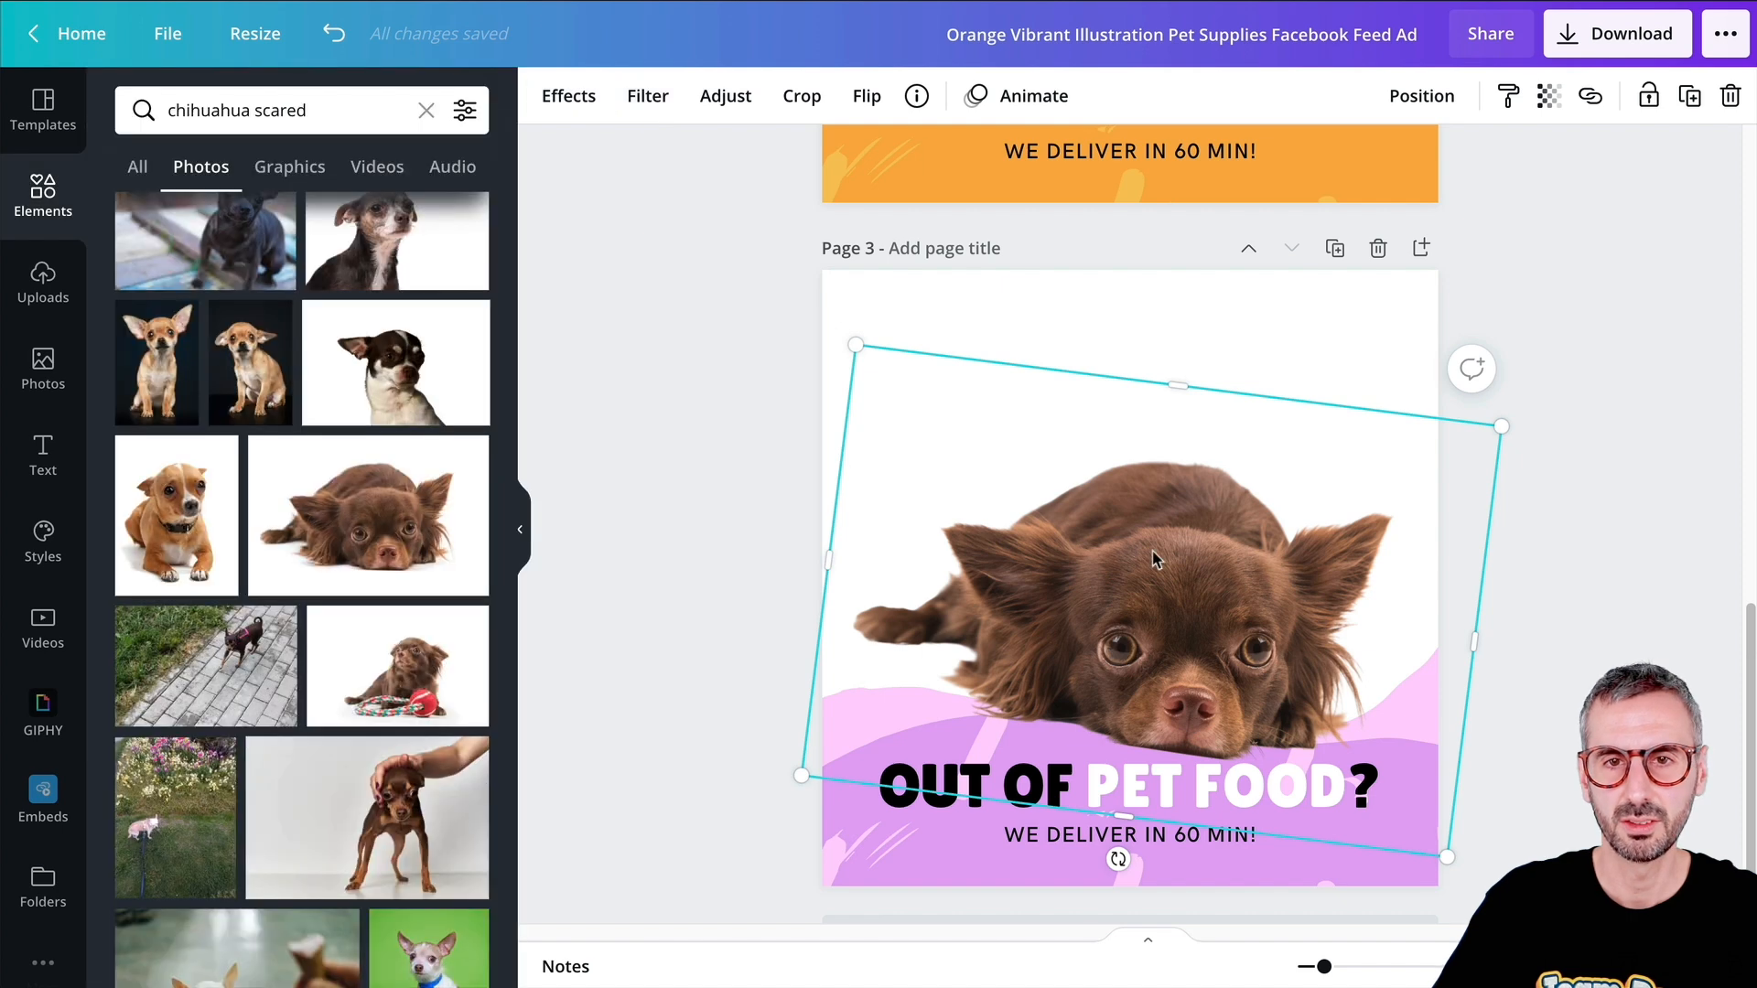
# - Scale up the cut-out chihuahua to fill page 3's top, resting above the headline banner
pyautogui.click(865, 95)
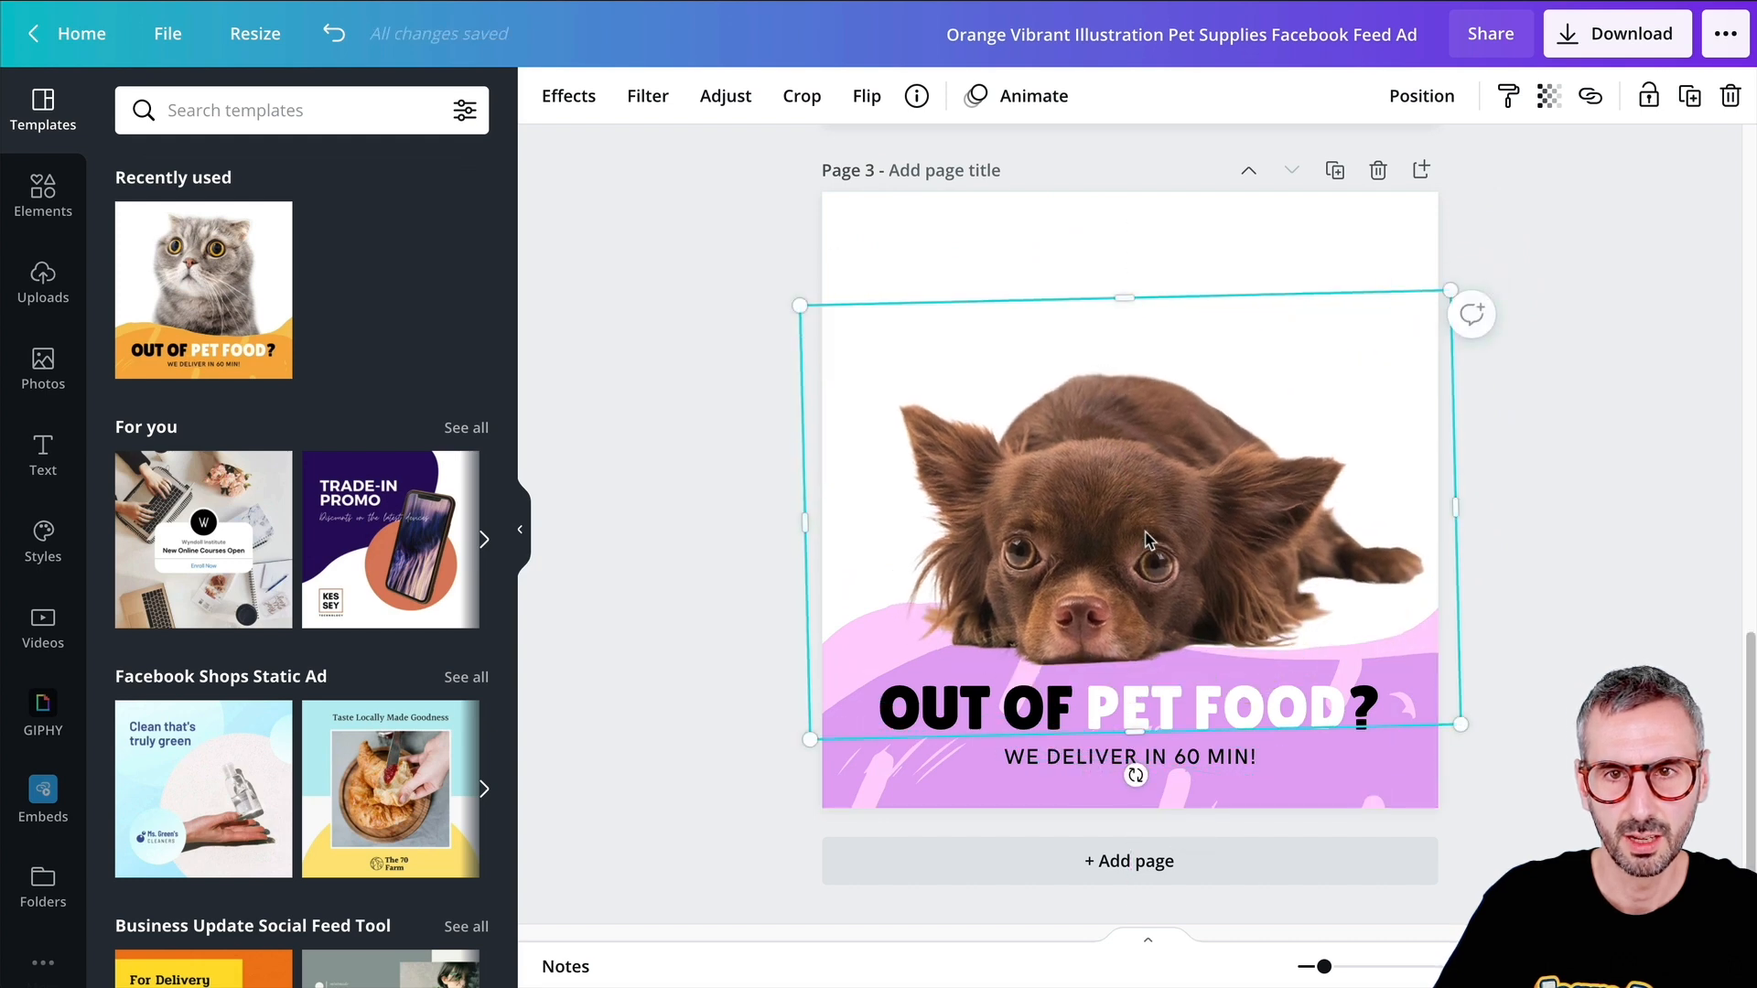
pyautogui.moveTo(1142, 542); pyautogui.dragTo(1171, 522)
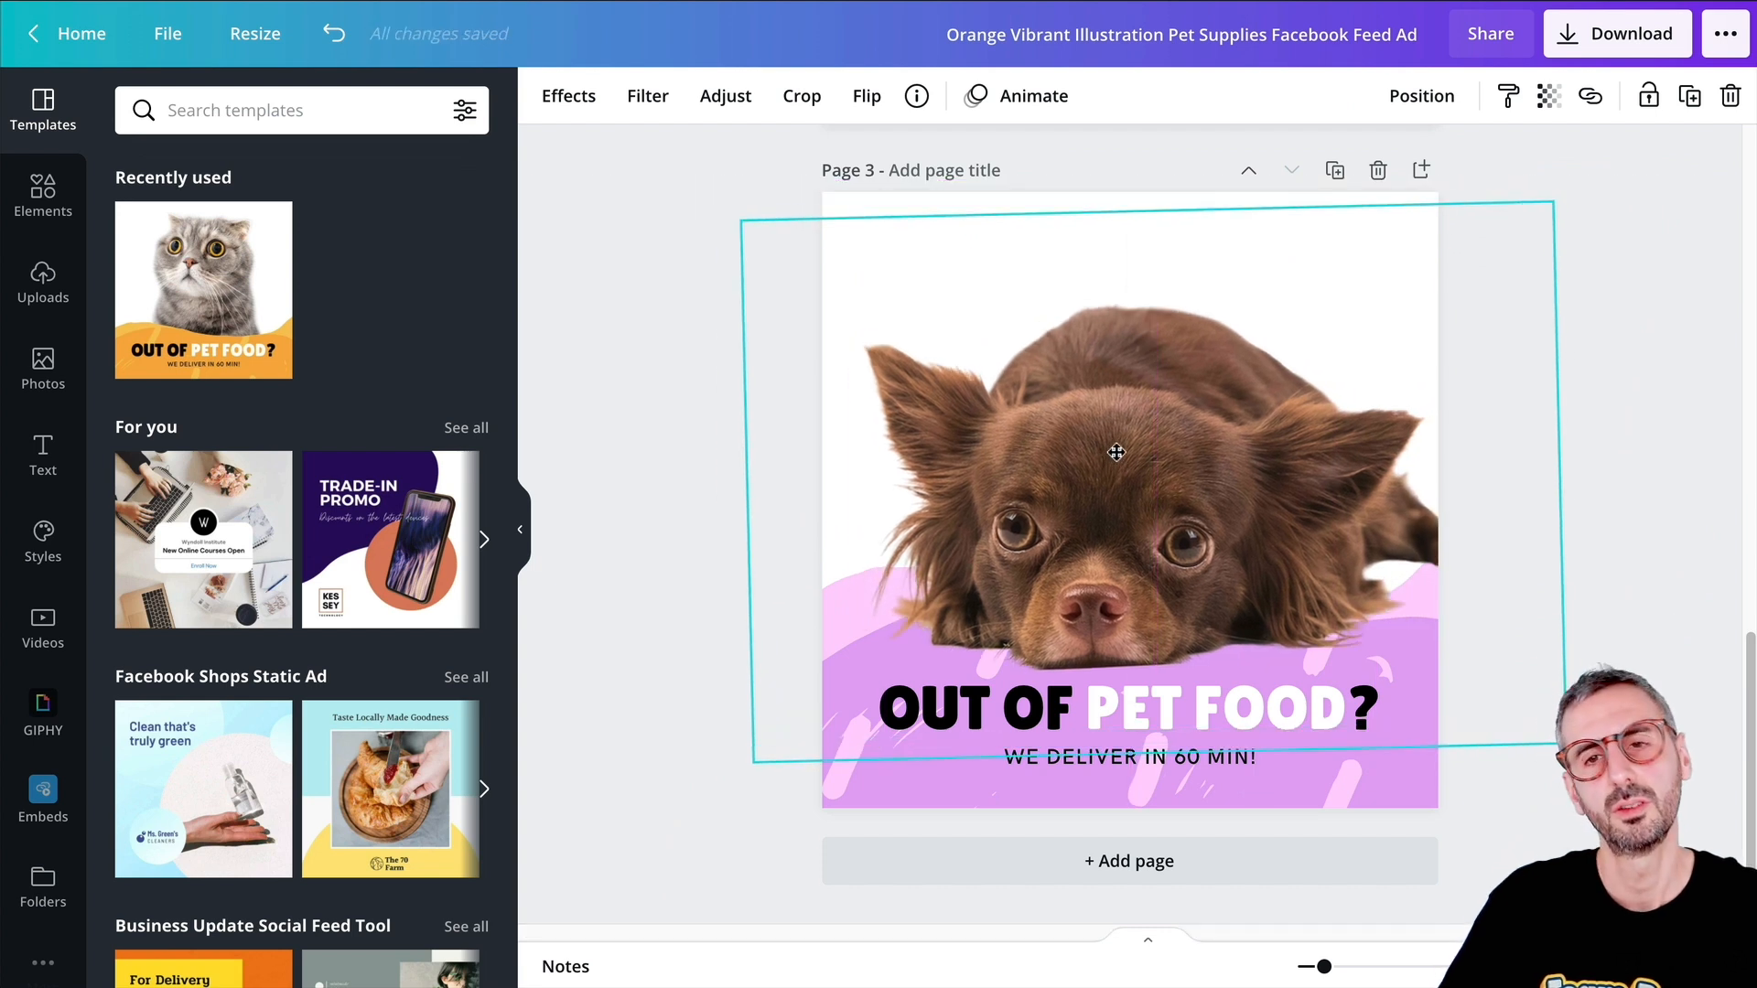
pyautogui.moveTo(1117, 453); pyautogui.dragTo(1125, 458)
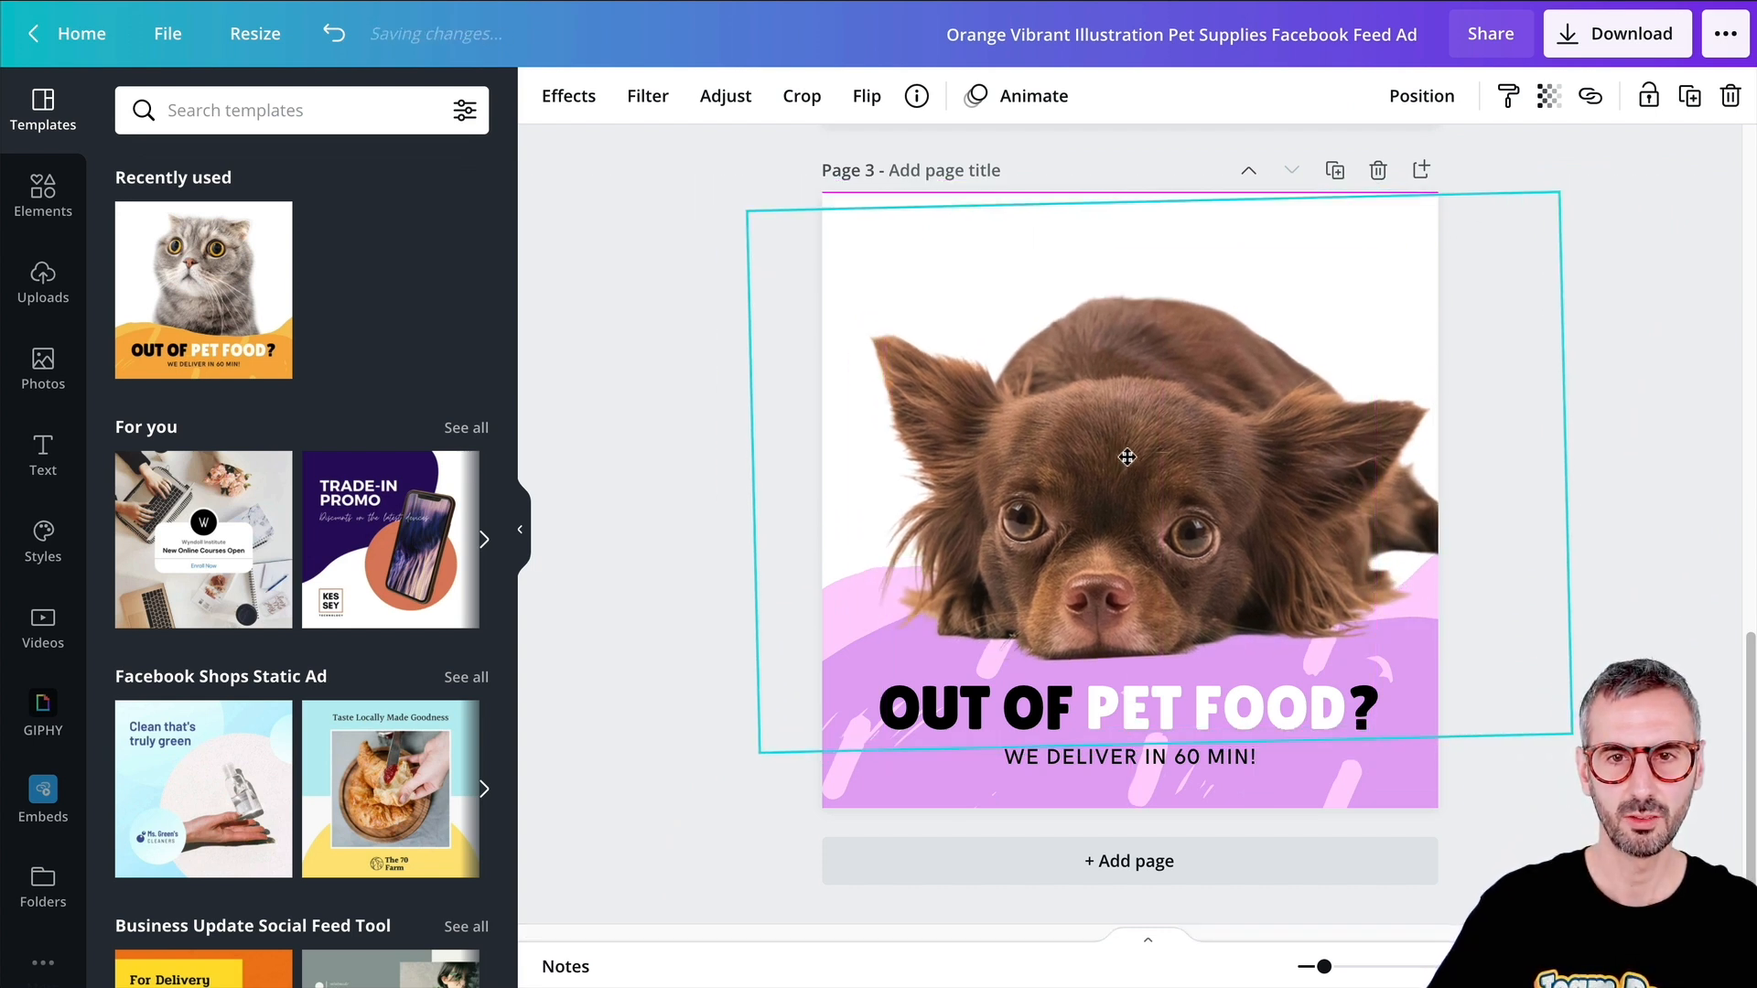
pyautogui.click(1126, 457)
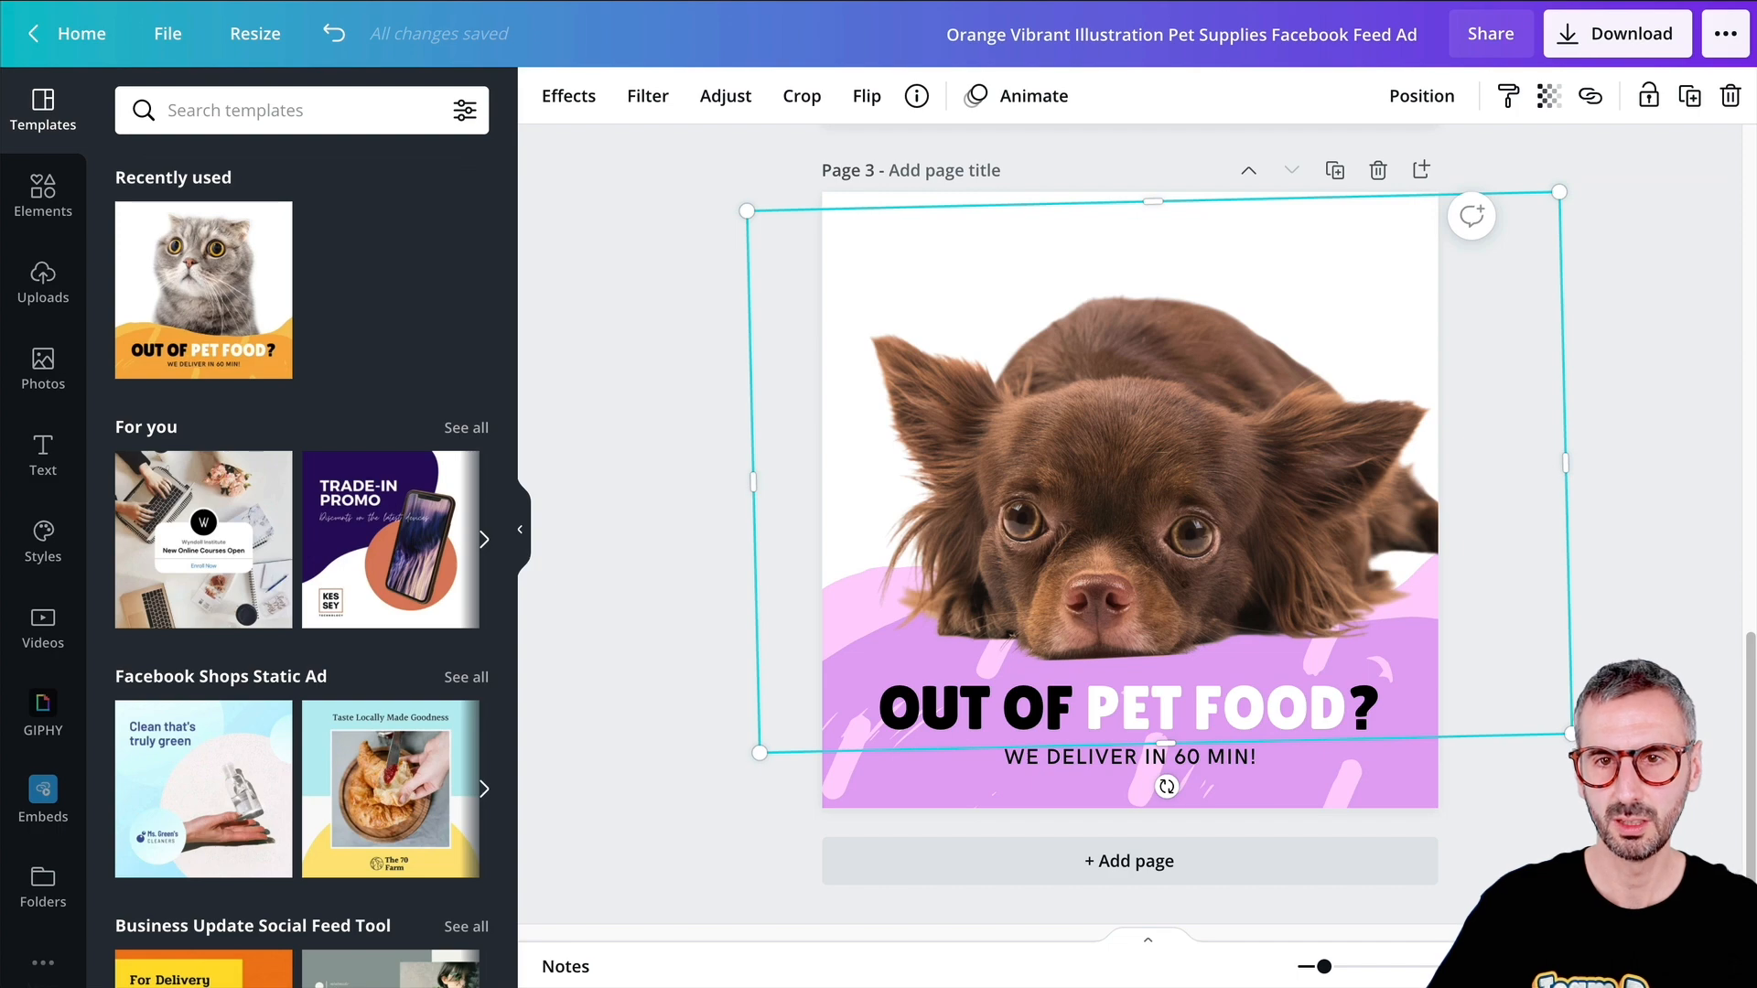